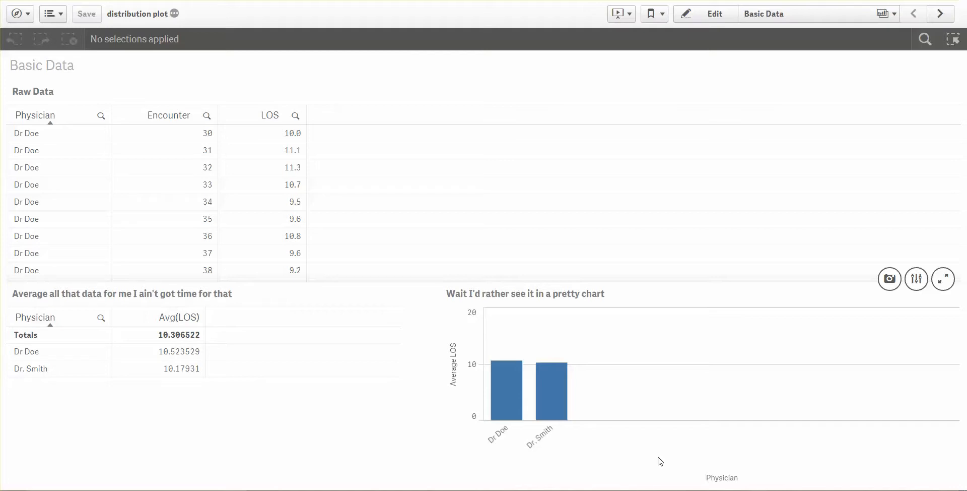
mouse_move(712, 435)
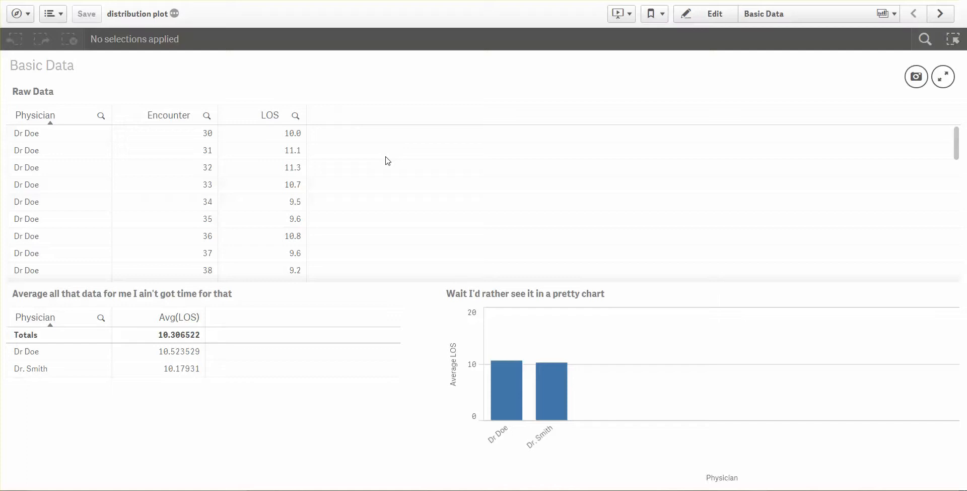
mouse_move(406, 173)
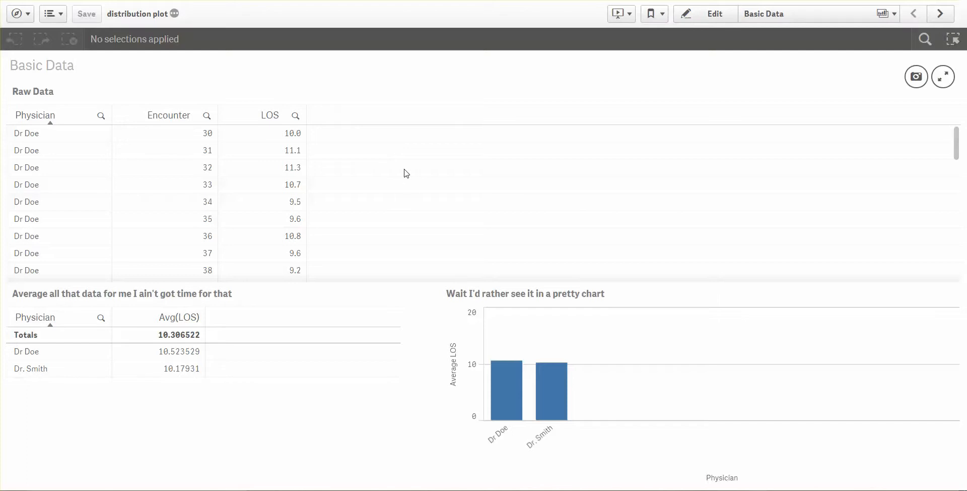
scroll("down", 3)
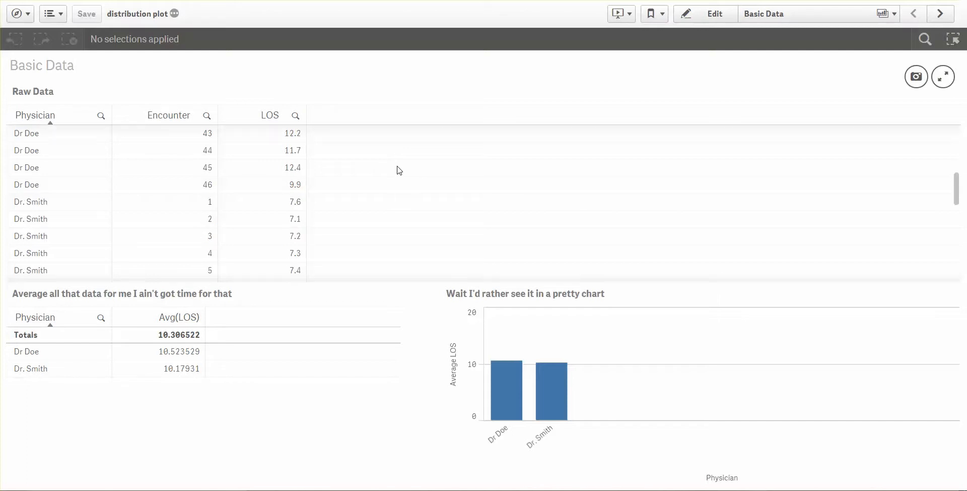
scroll("down", 3)
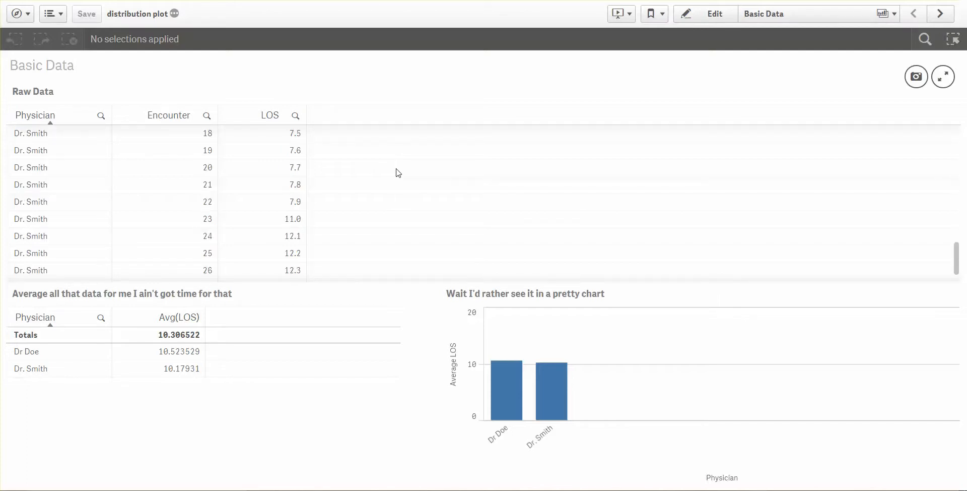
scroll("up", 3)
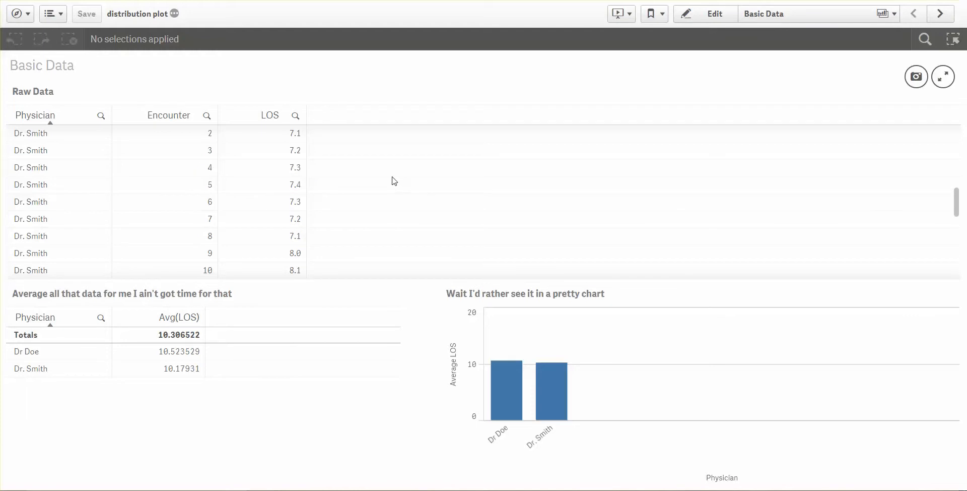
scroll("down", 3)
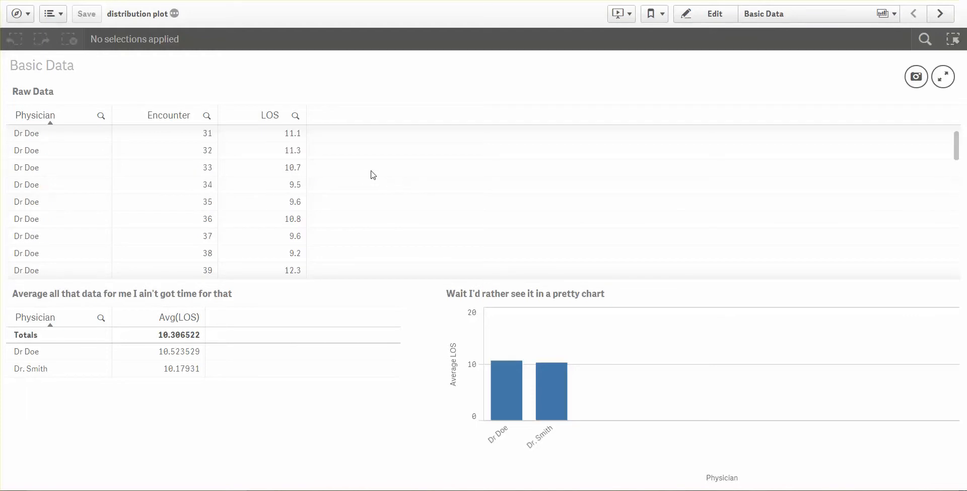
scroll("down", 3)
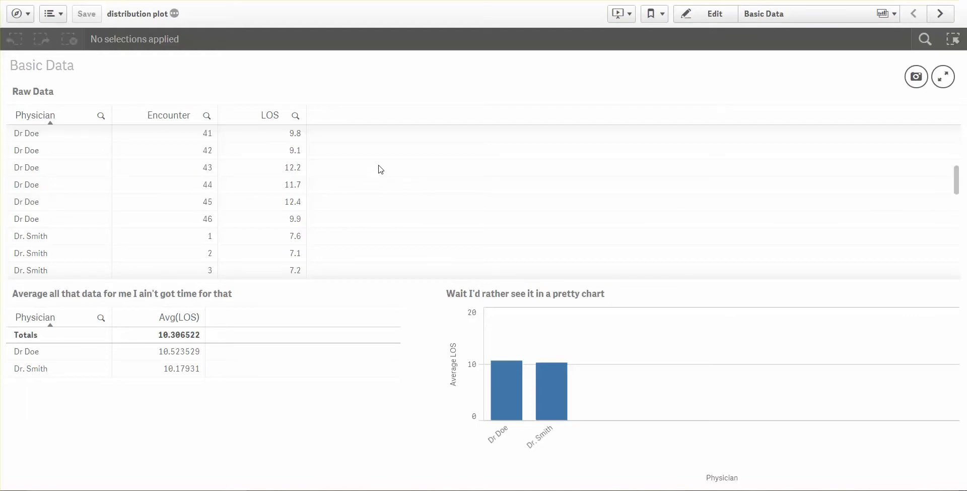
mouse_move(424, 206)
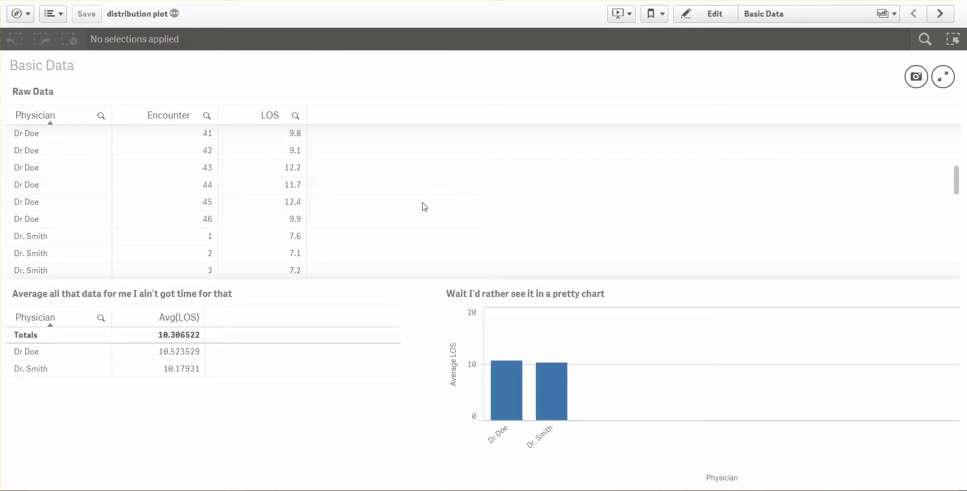
mouse_move(302, 326)
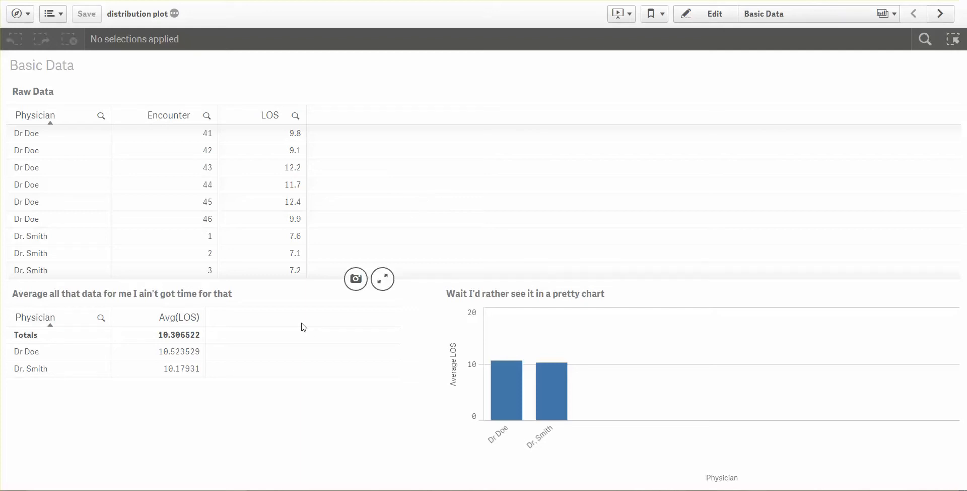
mouse_move(196, 343)
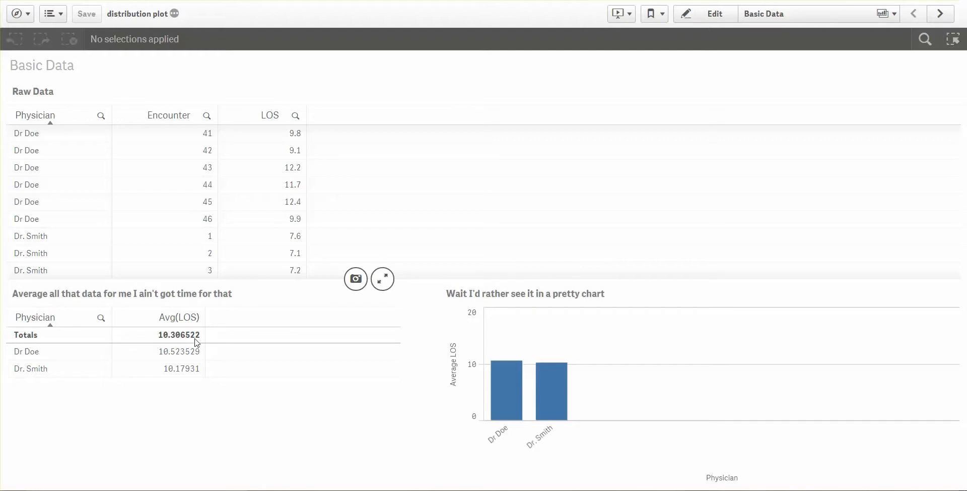
mouse_move(177, 362)
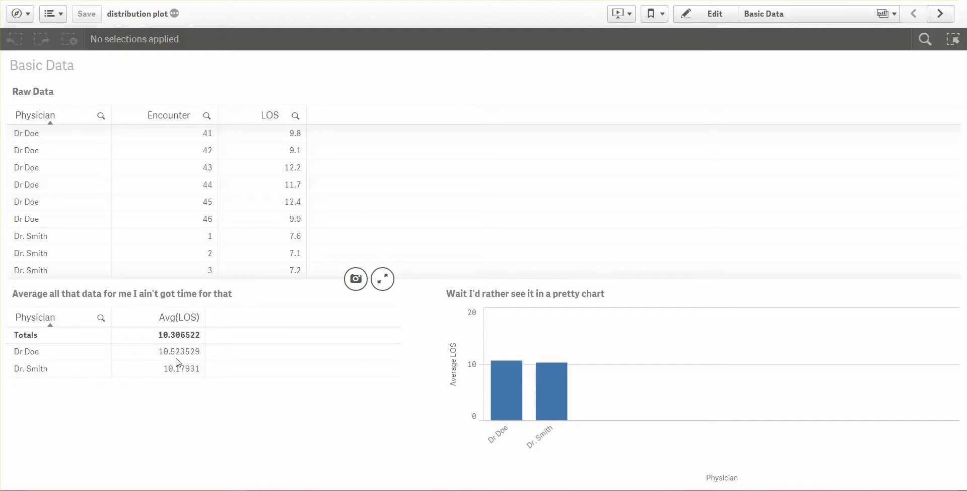
mouse_move(187, 379)
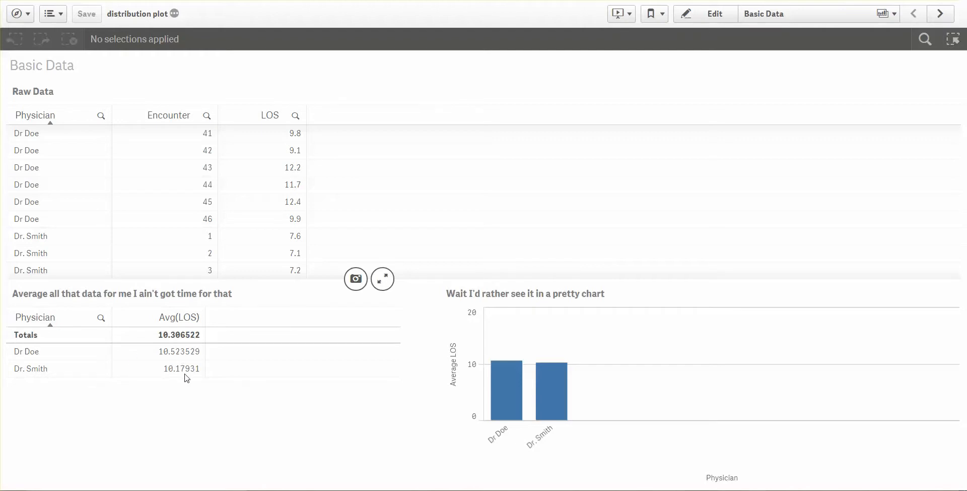
mouse_move(190, 379)
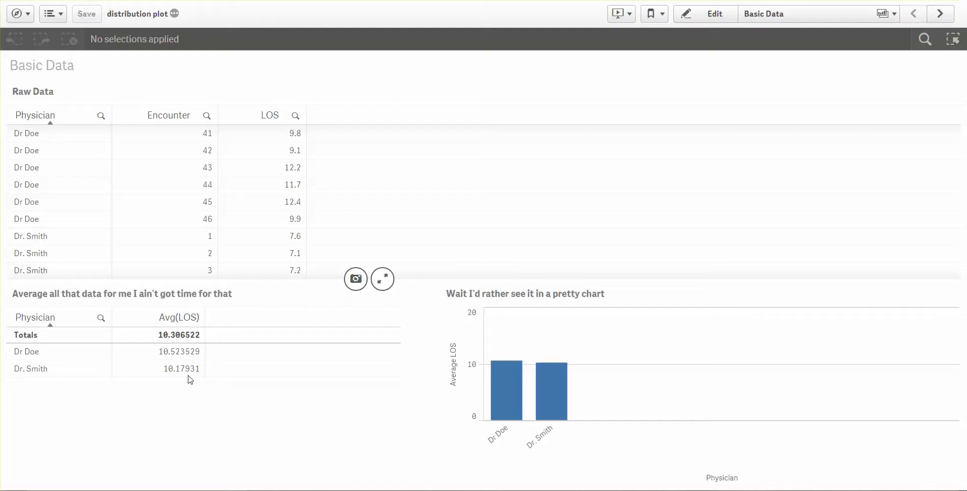
mouse_move(315, 384)
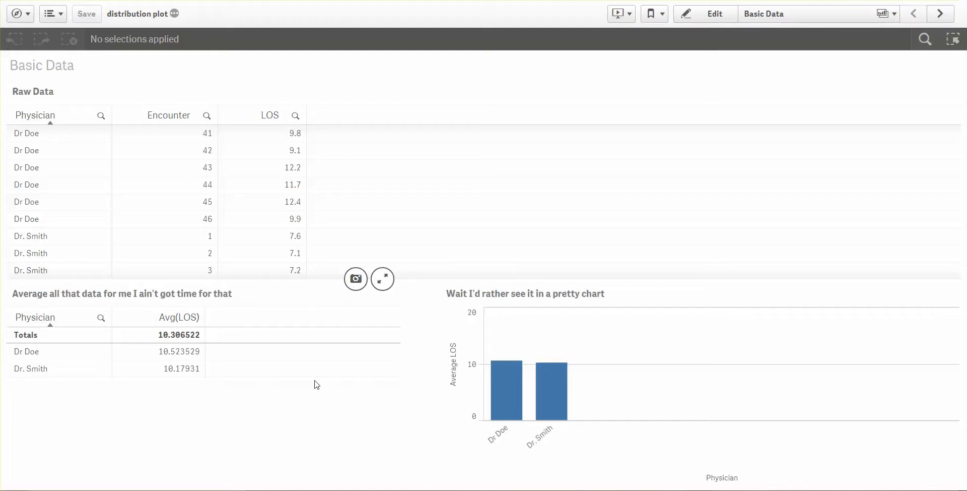
mouse_move(181, 359)
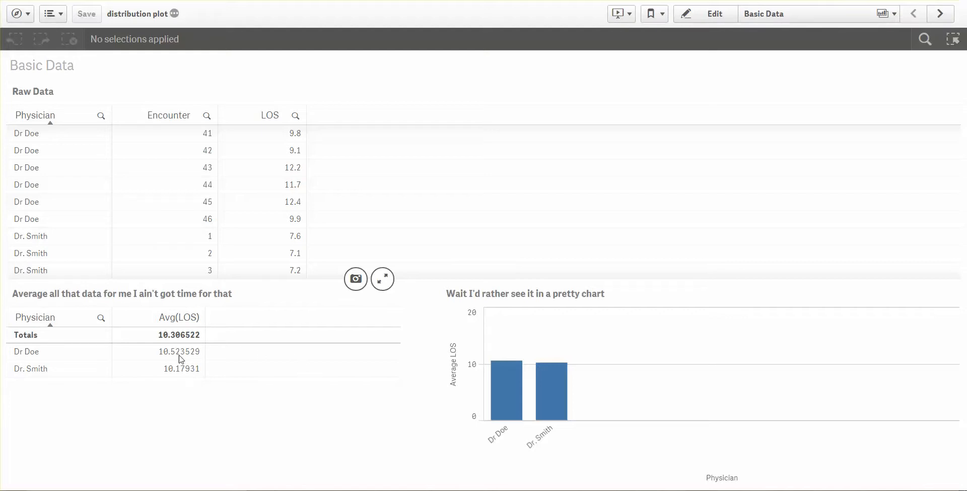
mouse_move(179, 360)
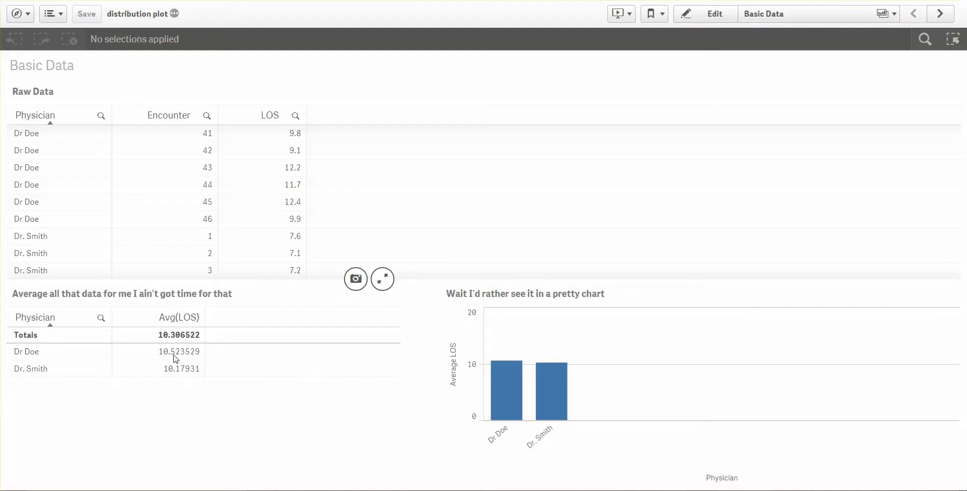
mouse_move(516, 435)
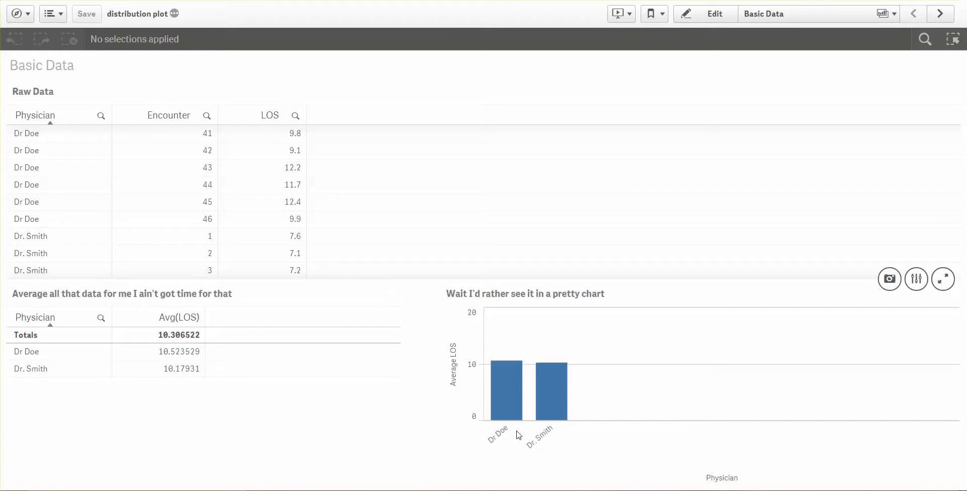
mouse_move(504, 376)
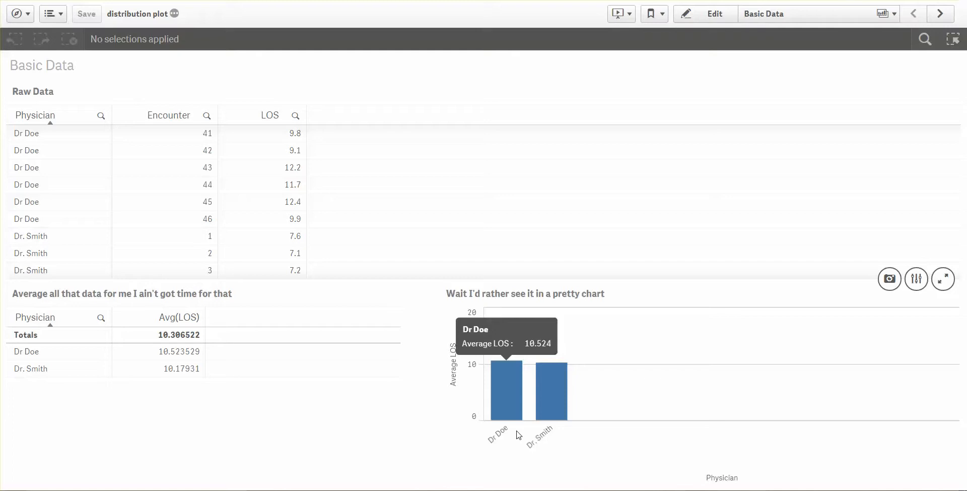
mouse_move(512, 395)
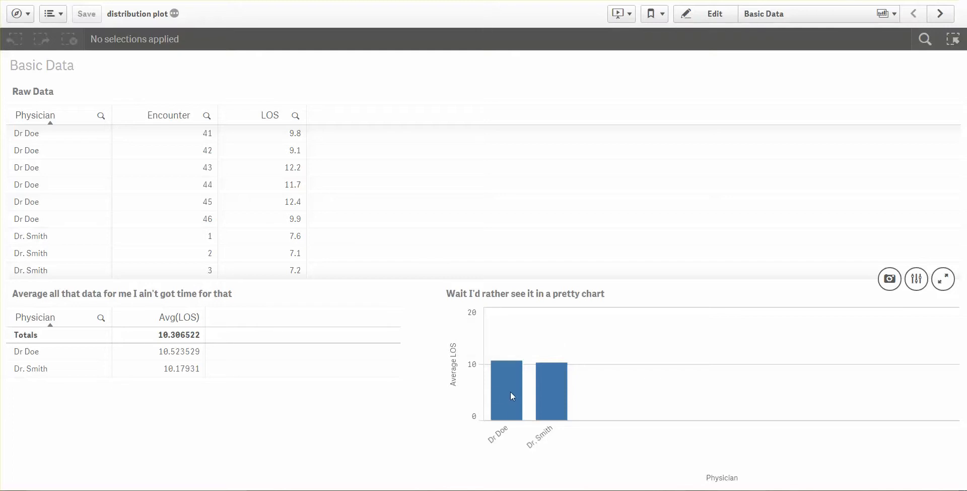
mouse_move(533, 415)
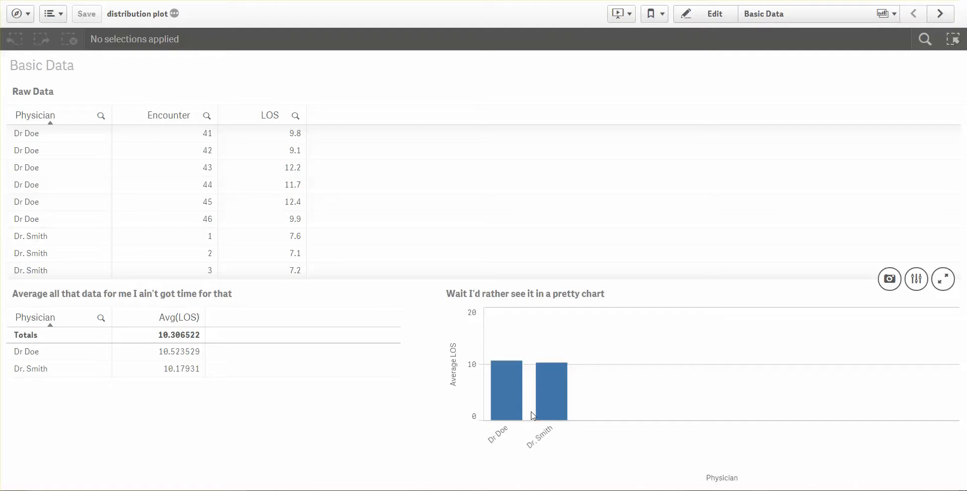
mouse_move(513, 413)
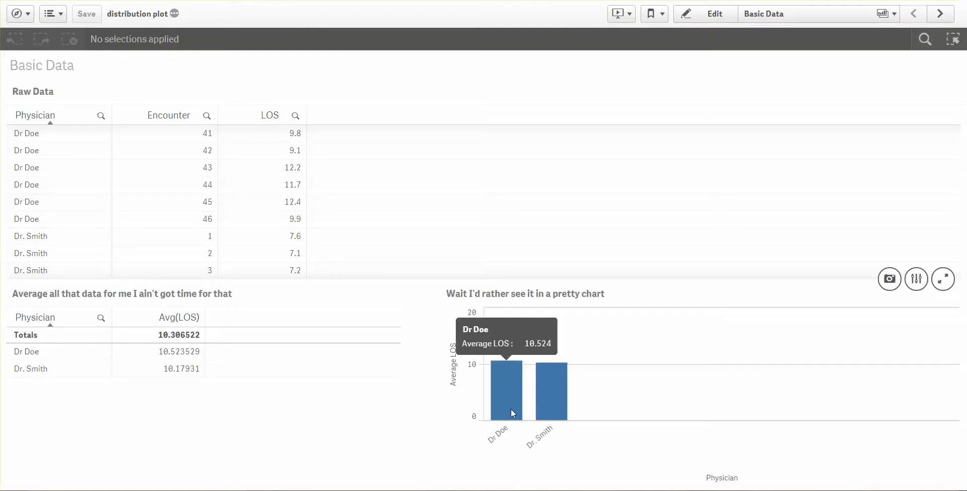
mouse_move(593, 339)
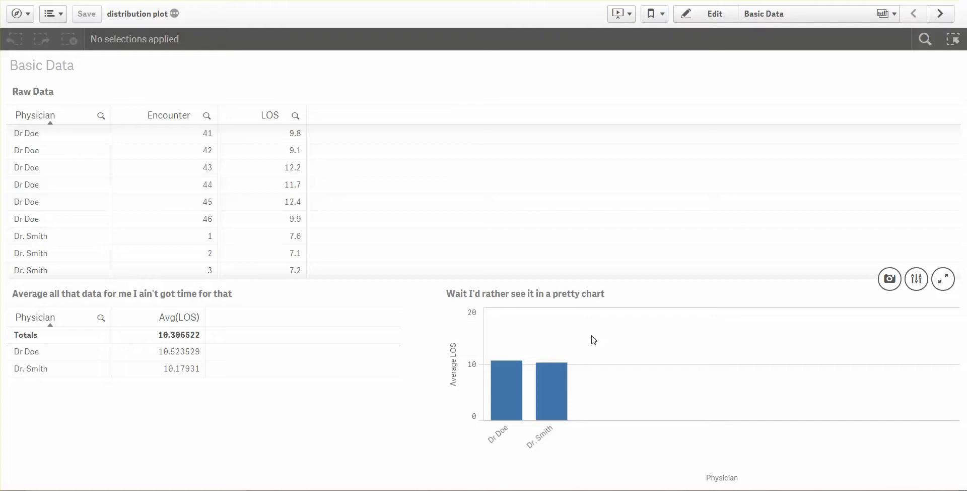
mouse_move(413, 342)
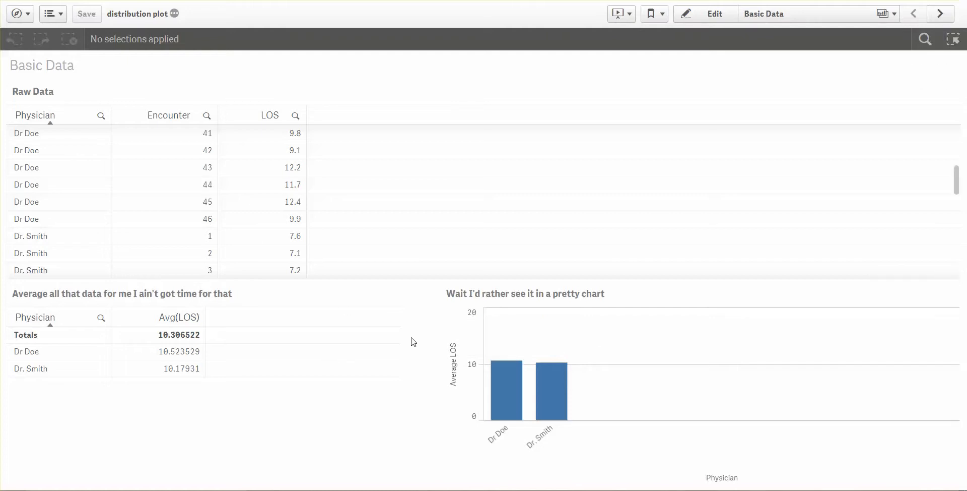
mouse_move(468, 395)
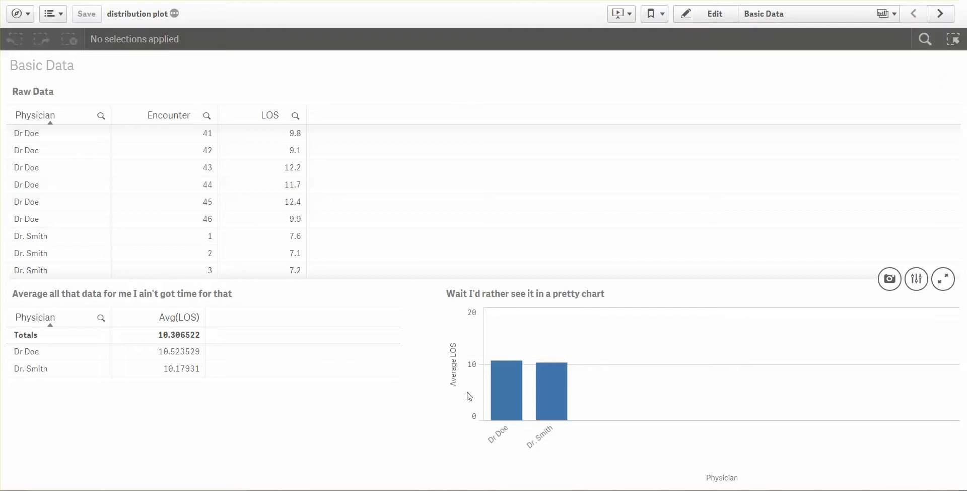
mouse_move(452, 394)
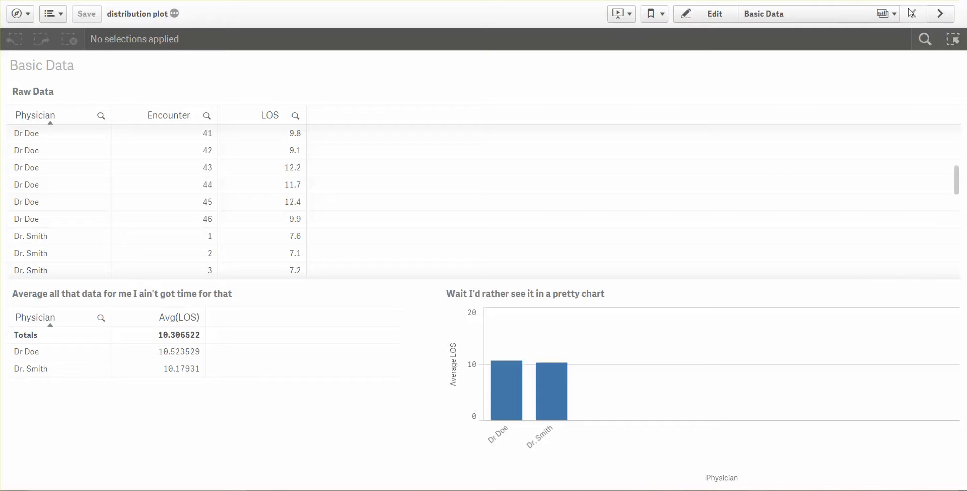
left_click(940, 13)
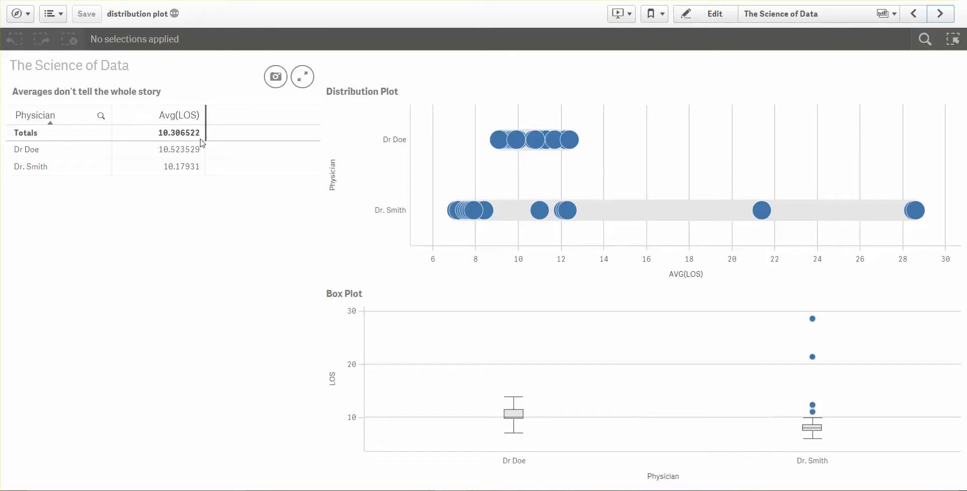
mouse_move(184, 162)
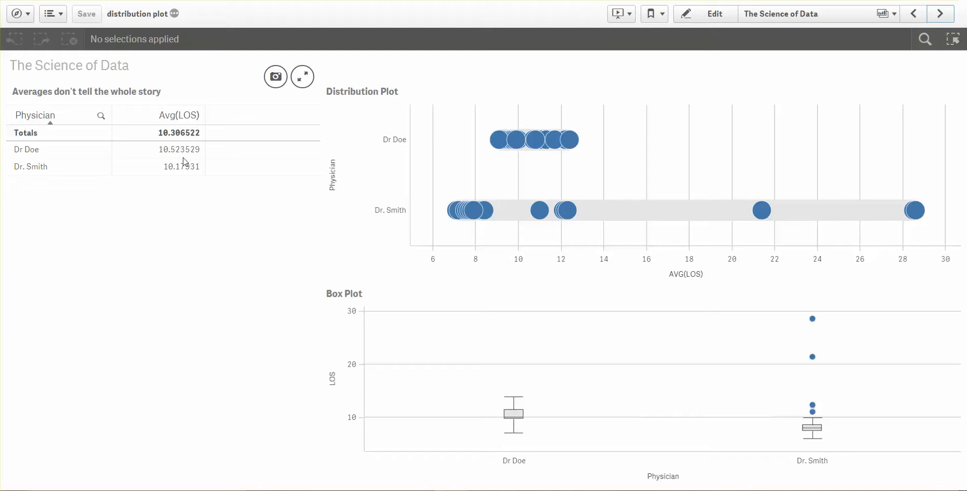
mouse_move(510, 135)
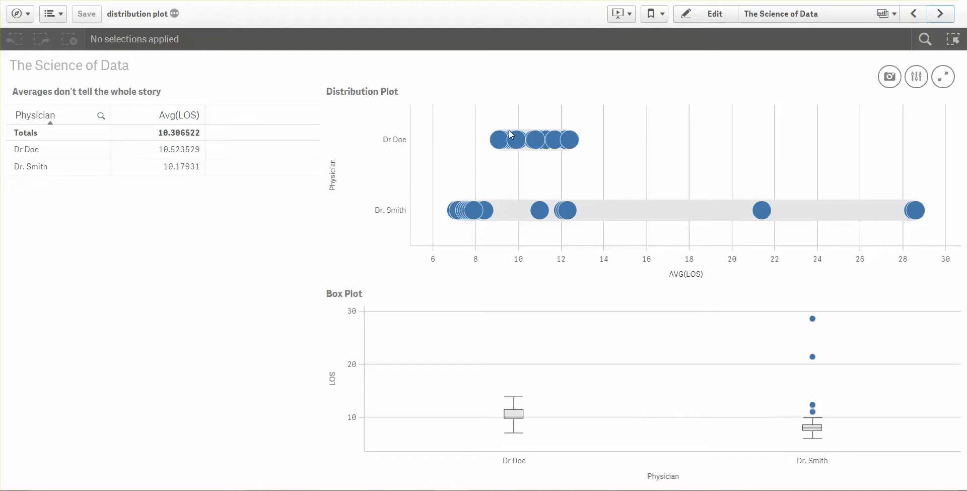
mouse_move(506, 142)
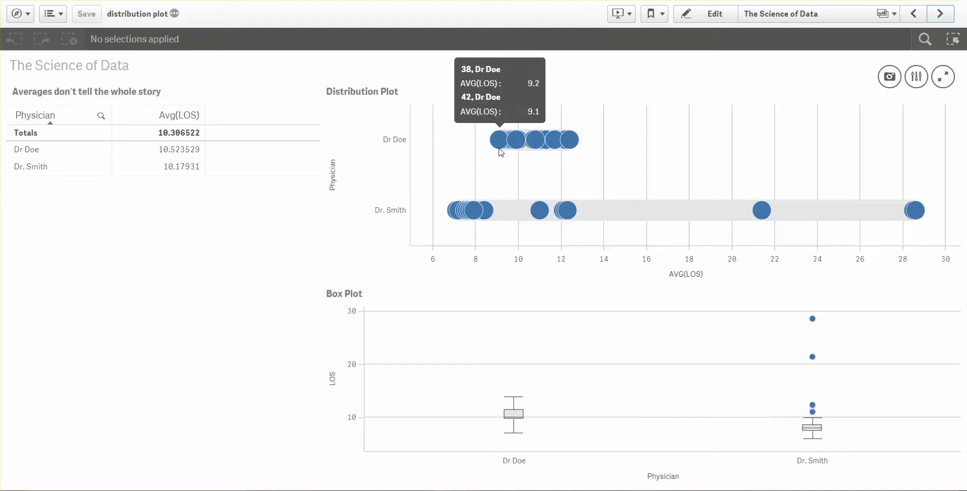
mouse_move(525, 139)
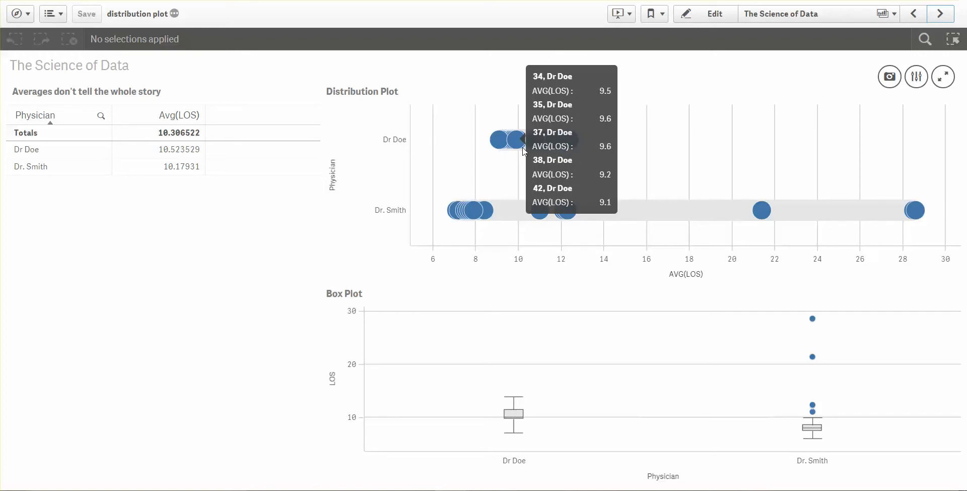
mouse_move(542, 167)
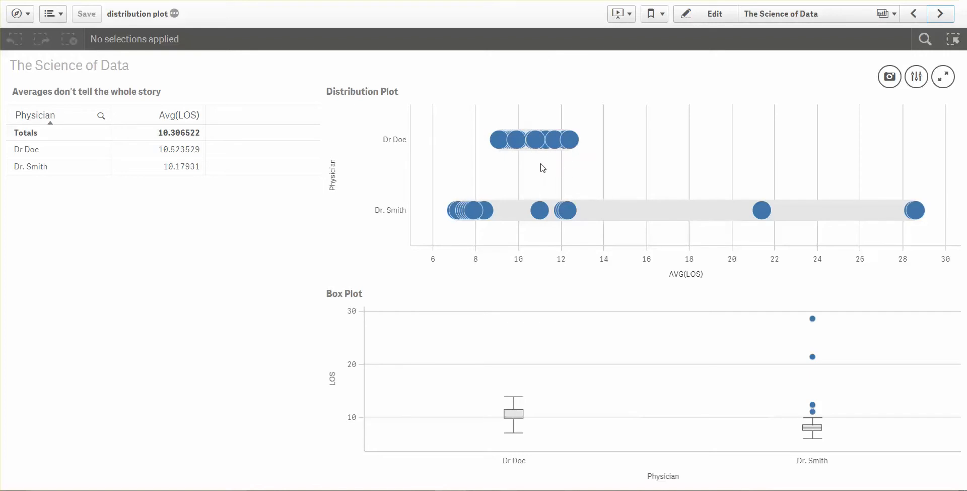
mouse_move(575, 152)
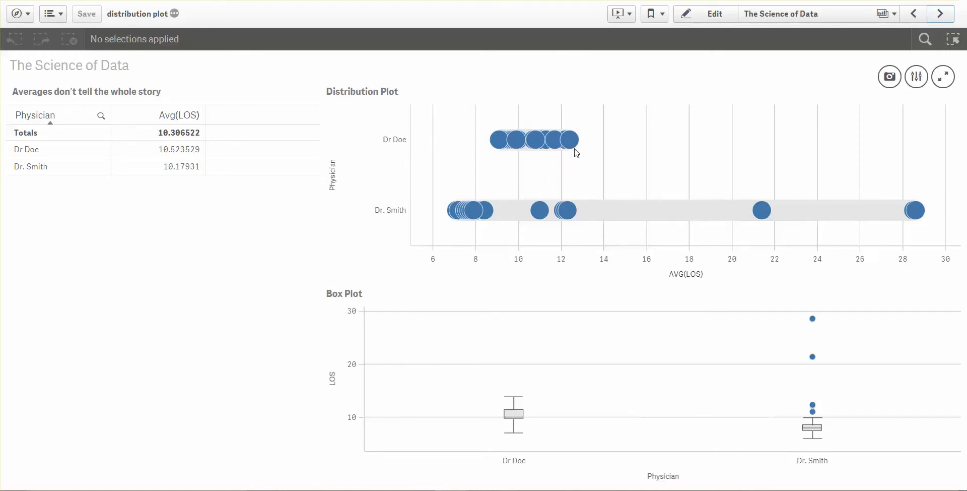
mouse_move(574, 161)
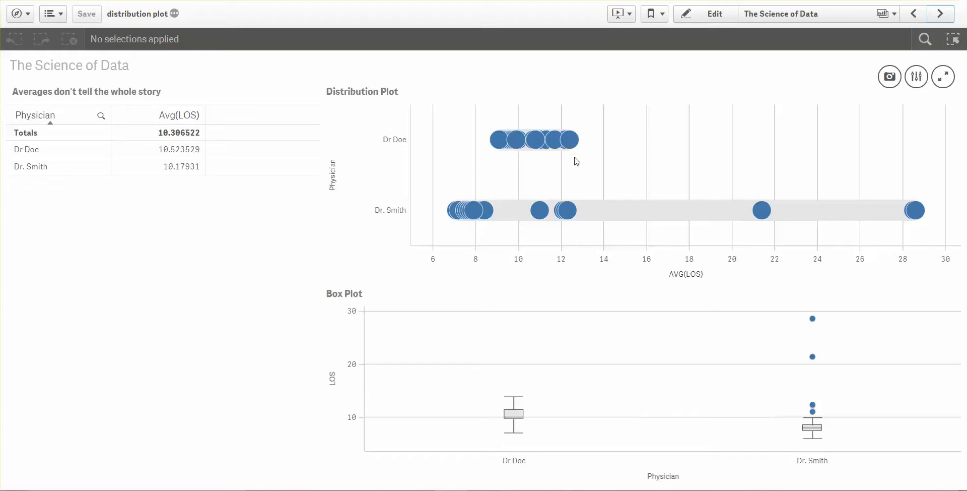
mouse_move(164, 159)
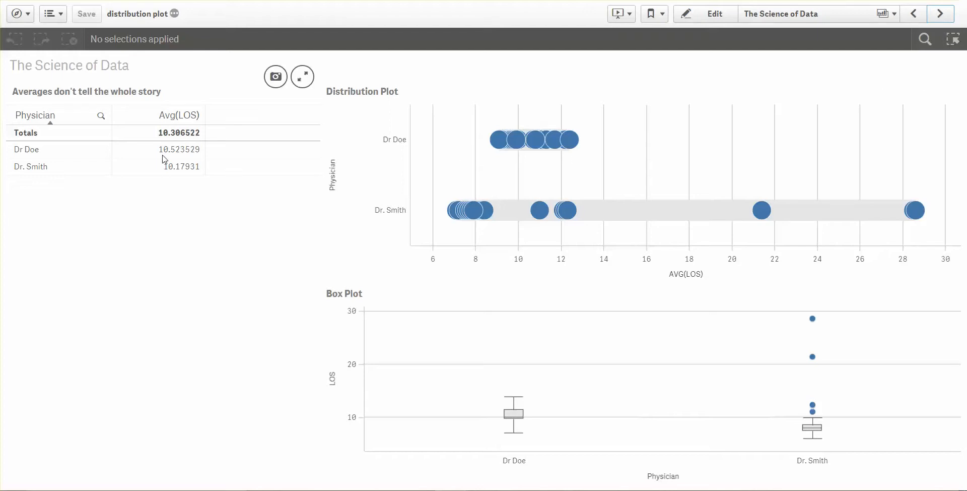
mouse_move(553, 156)
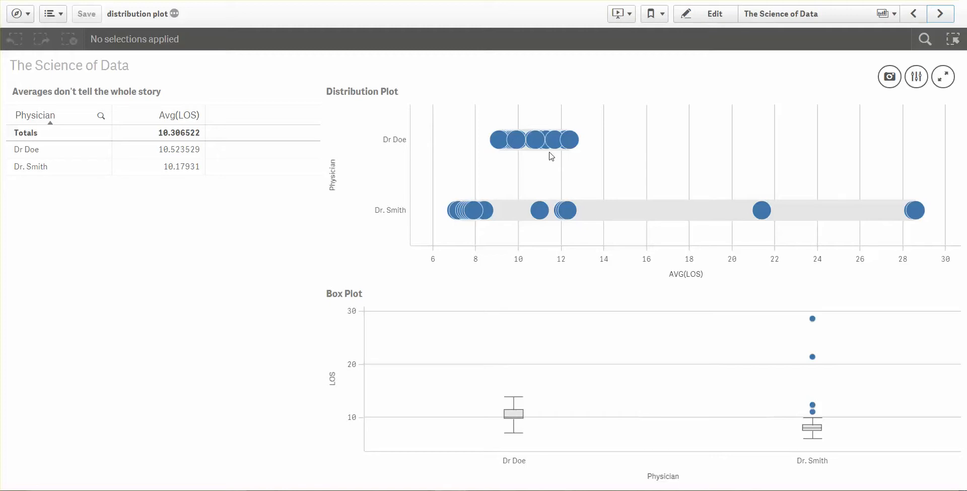
mouse_move(513, 139)
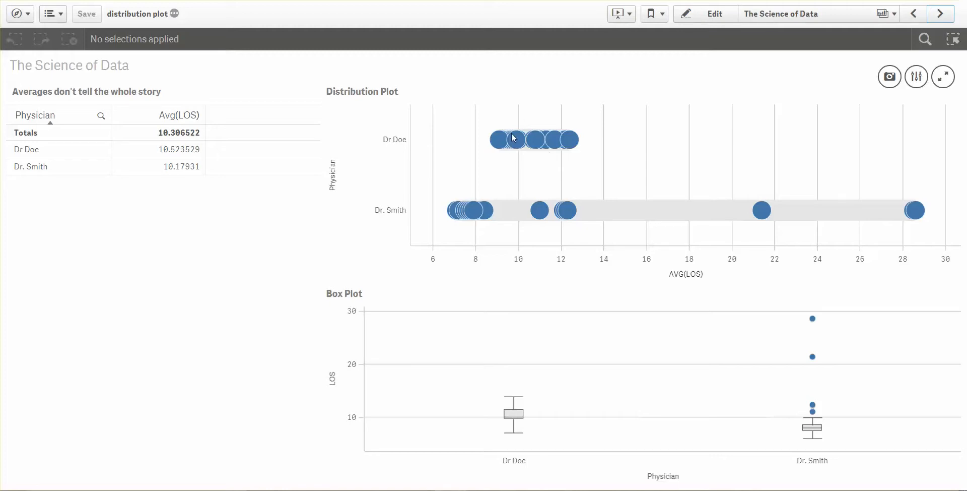
mouse_move(572, 148)
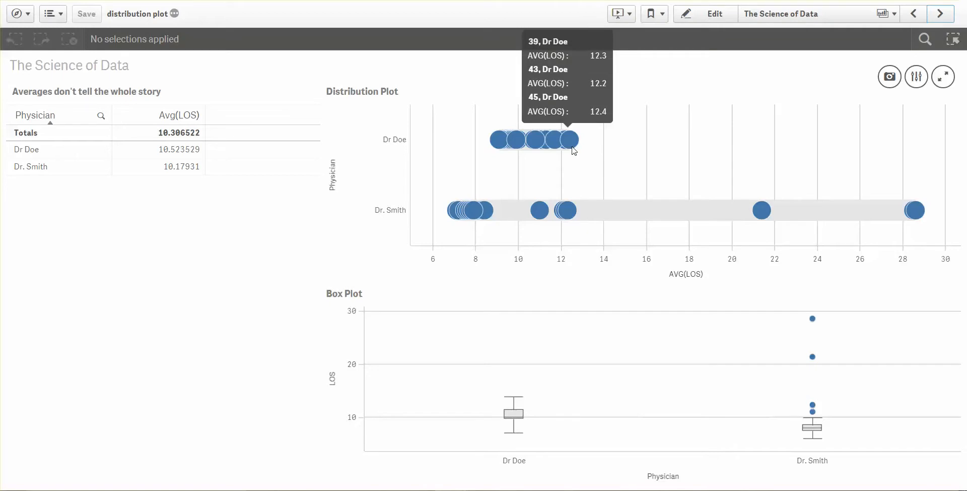
mouse_move(575, 169)
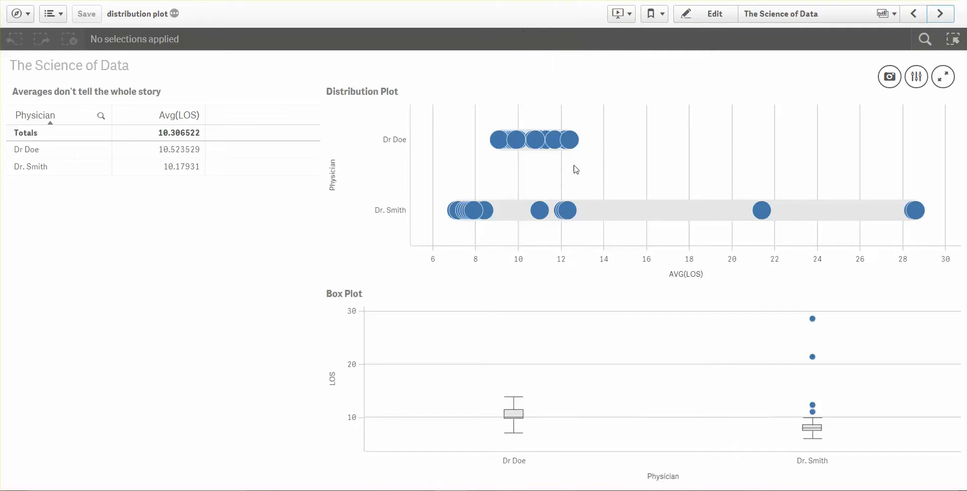
mouse_move(532, 218)
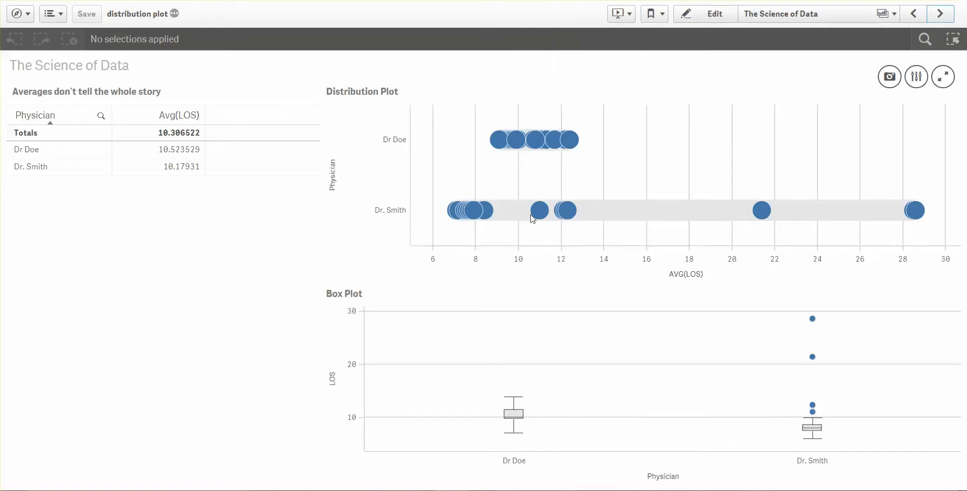
mouse_move(657, 184)
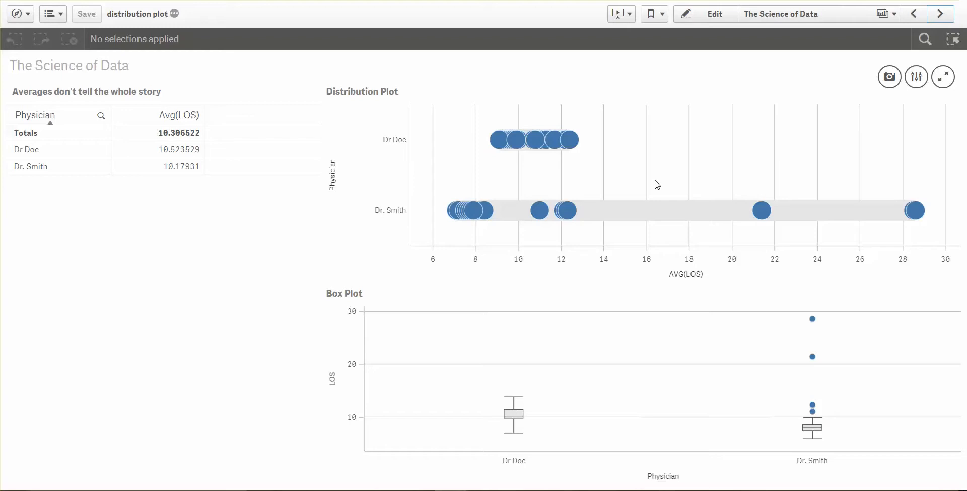
mouse_move(660, 183)
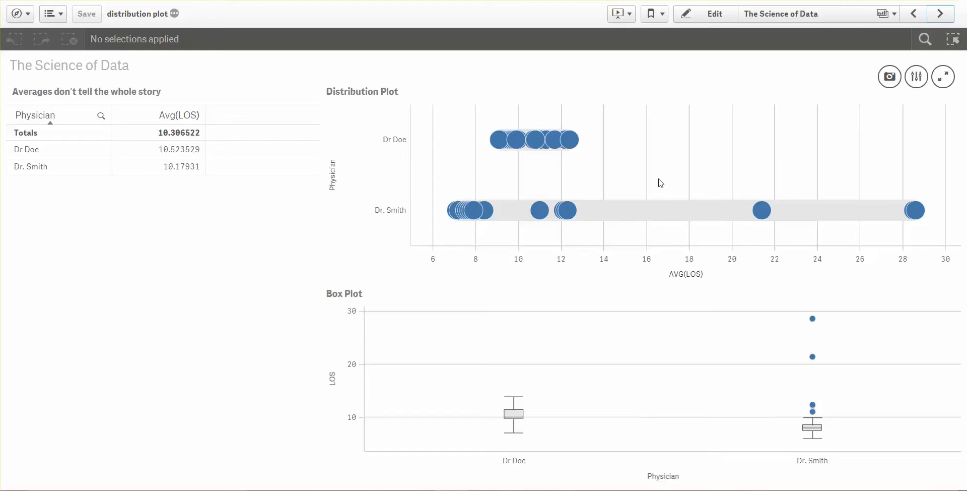
mouse_move(653, 201)
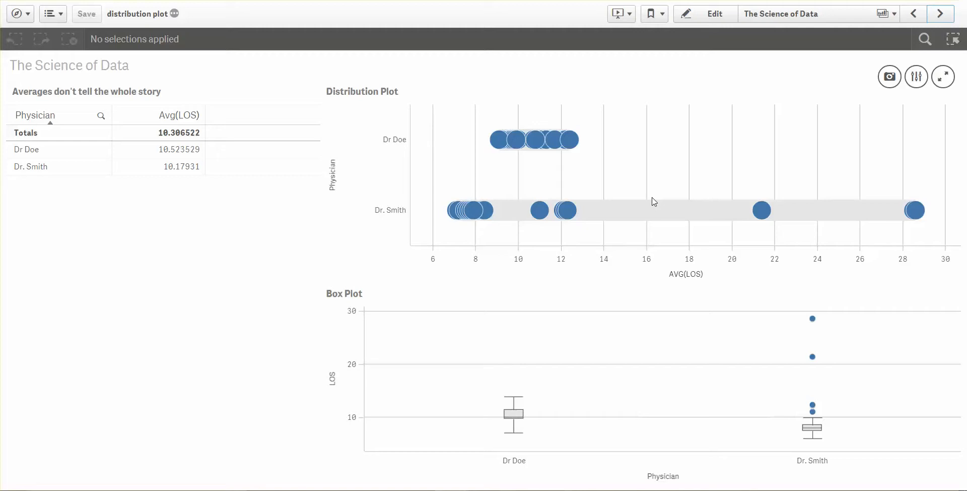
mouse_move(614, 230)
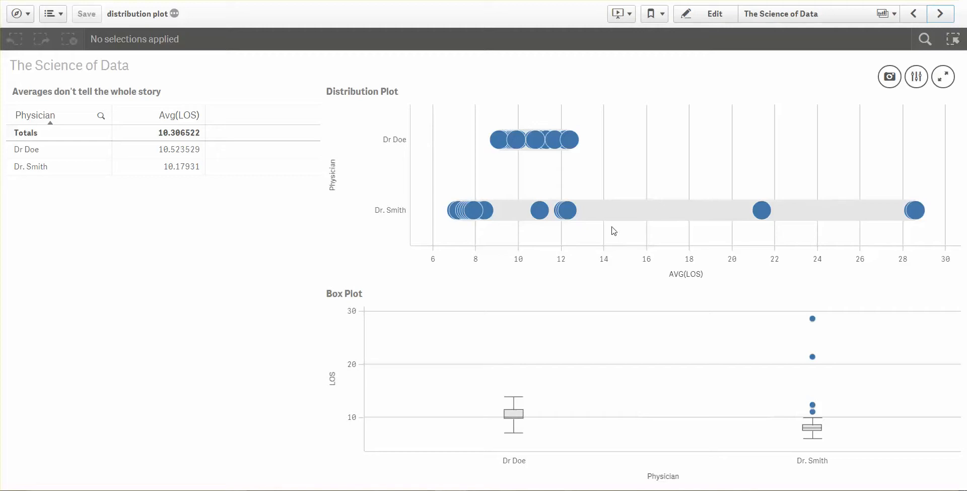
mouse_move(487, 230)
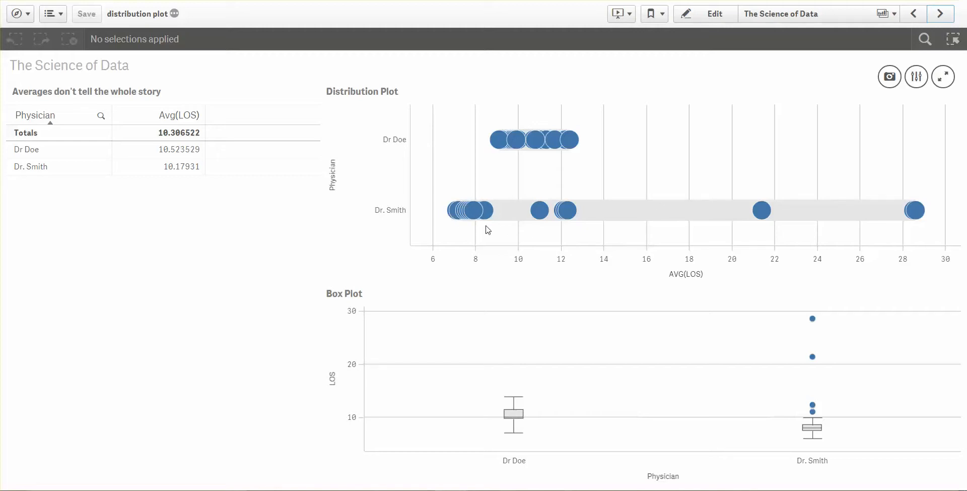
mouse_move(472, 221)
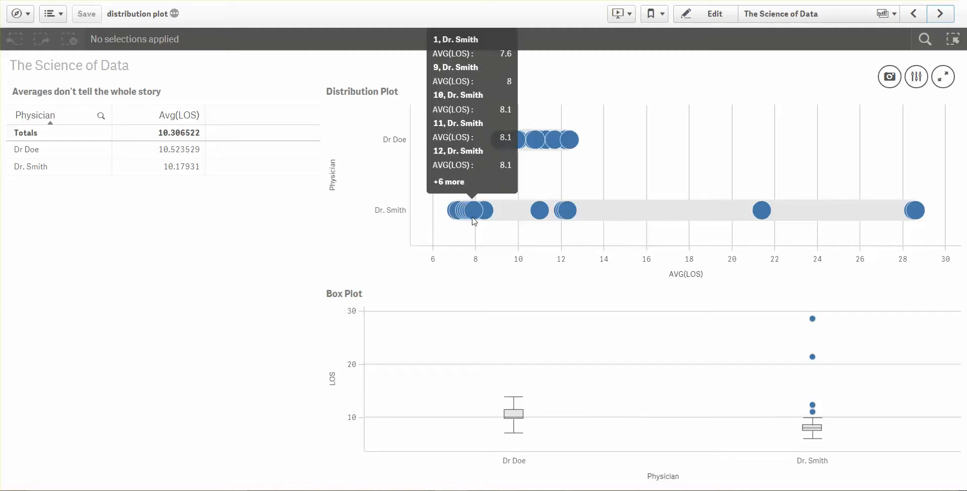
mouse_move(538, 218)
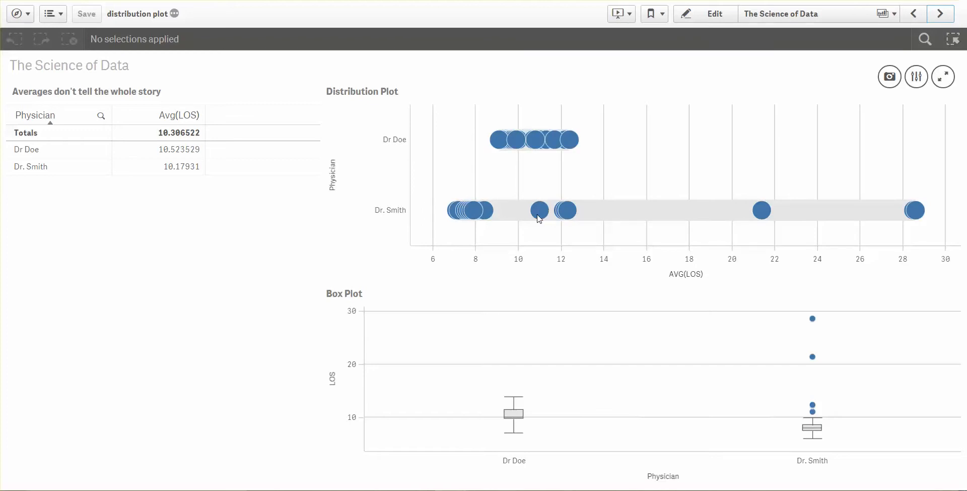
mouse_move(571, 220)
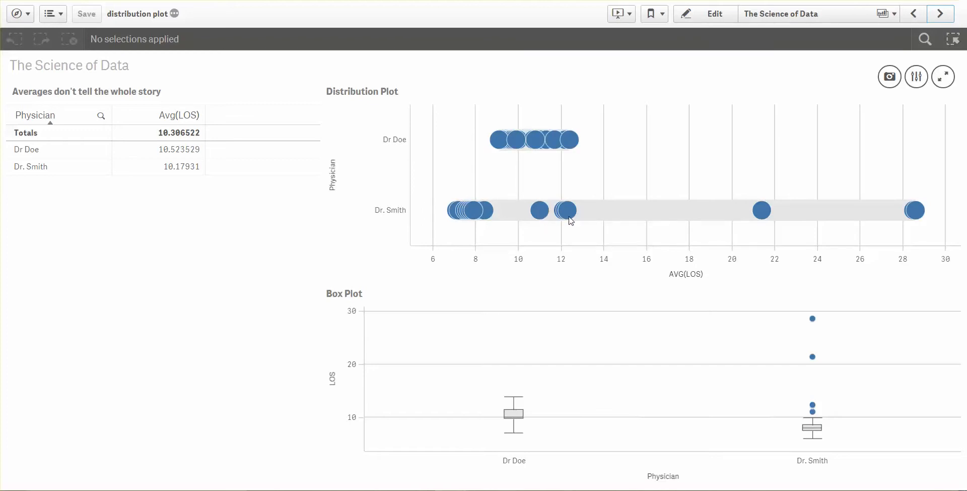
mouse_move(552, 213)
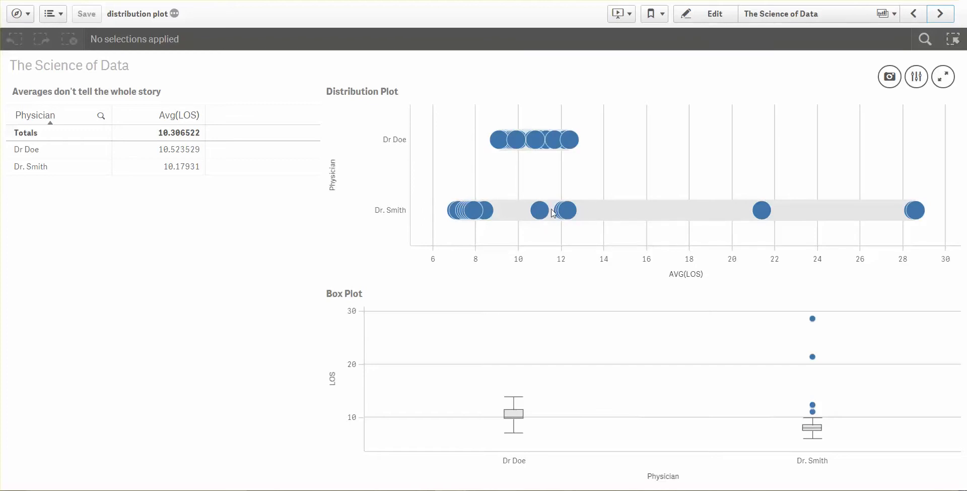
mouse_move(773, 225)
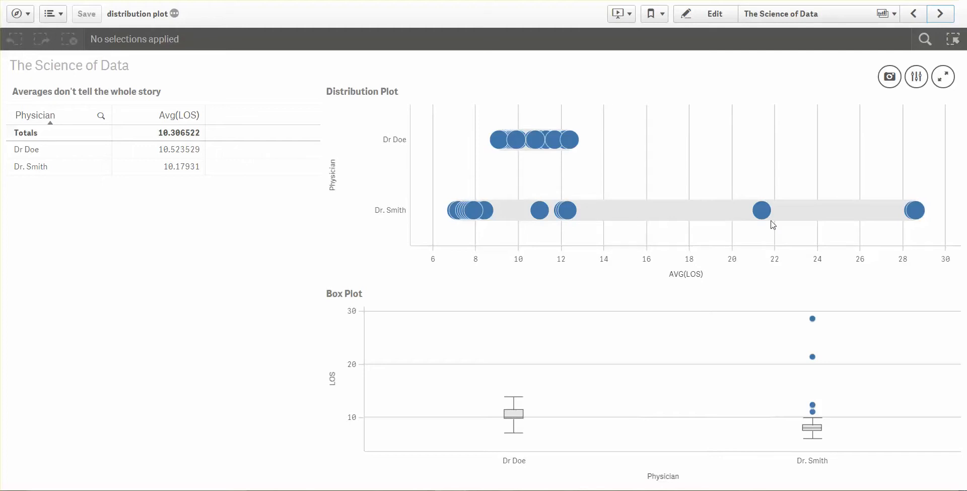
mouse_move(898, 213)
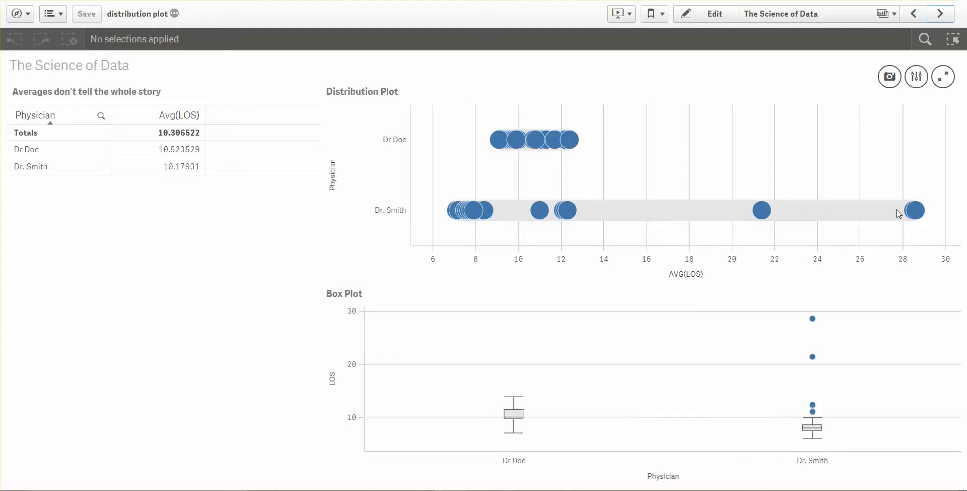
mouse_move(578, 206)
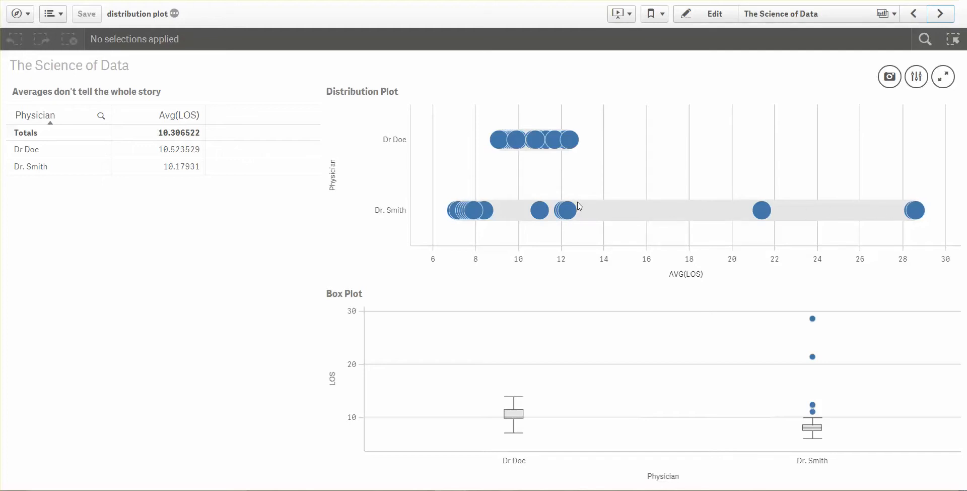
mouse_move(582, 218)
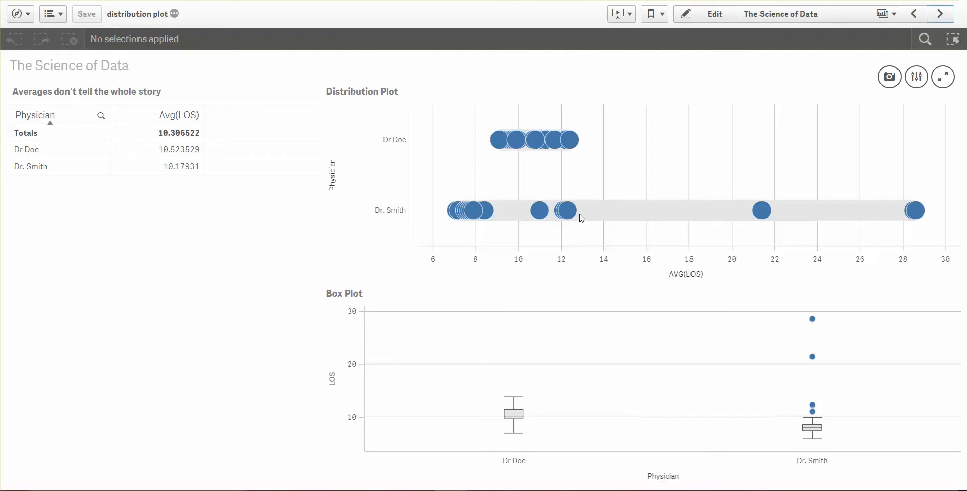
mouse_move(484, 218)
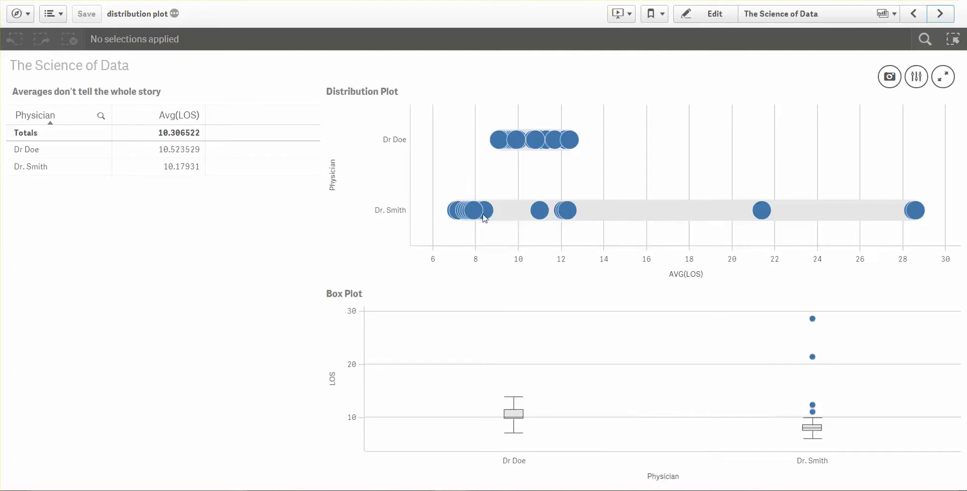
mouse_move(481, 216)
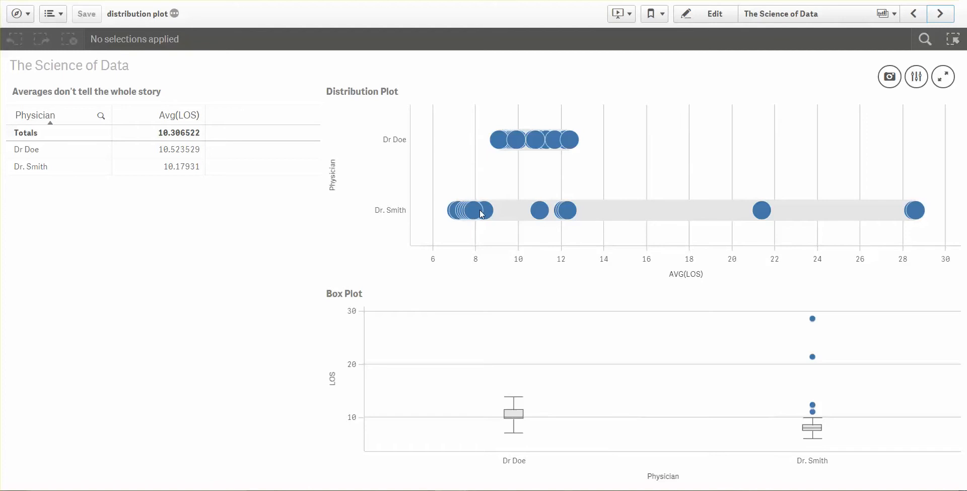
mouse_move(563, 211)
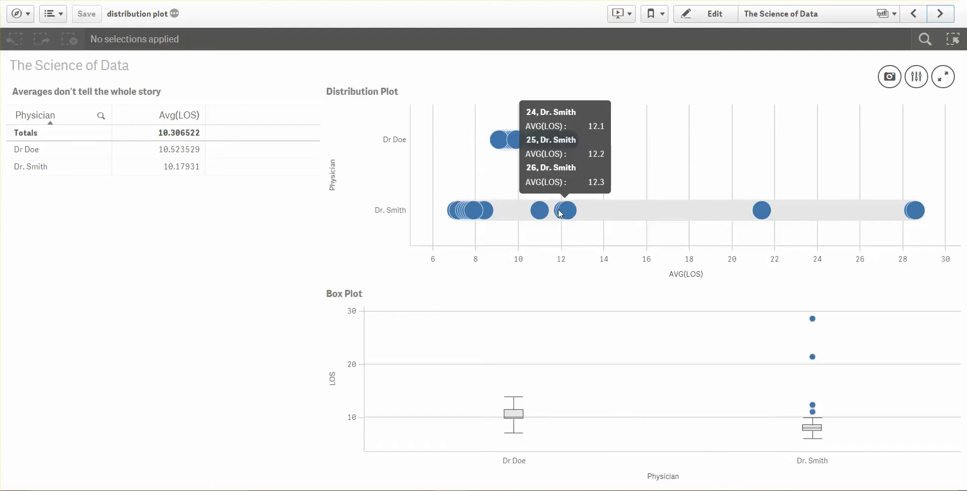
mouse_move(520, 219)
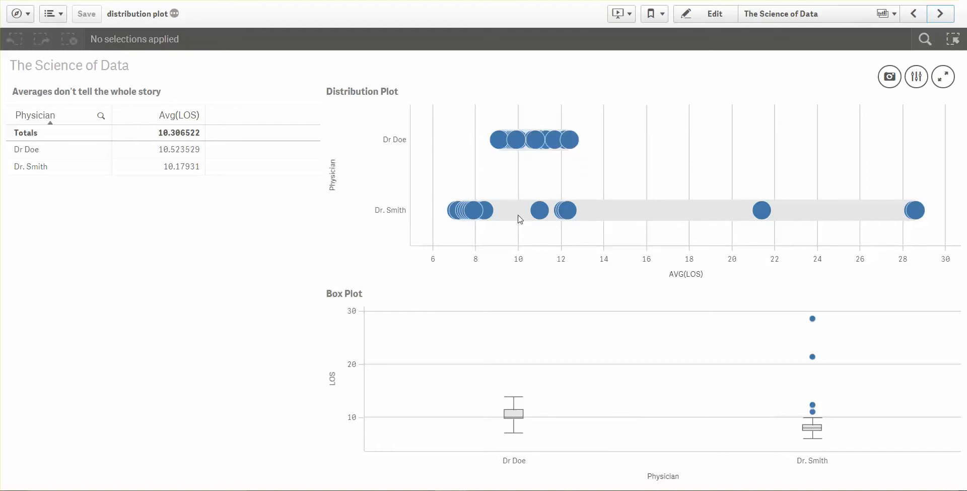
mouse_move(511, 213)
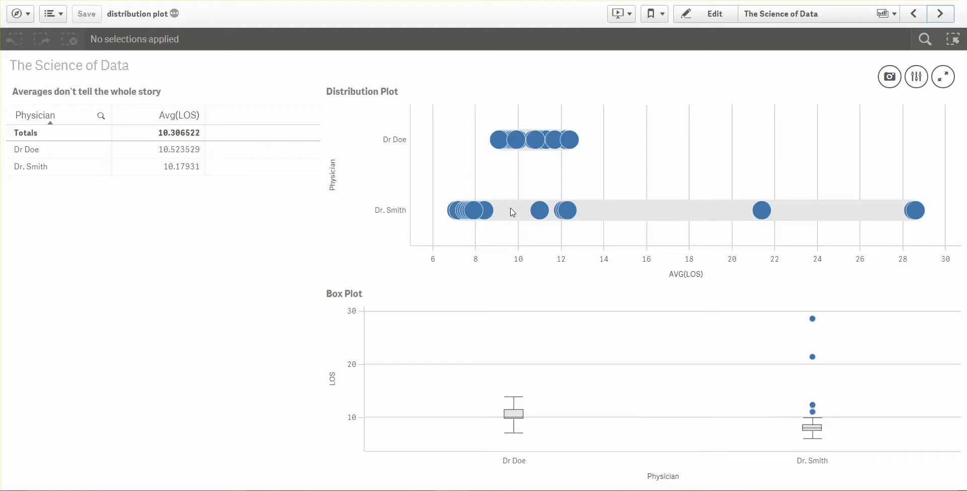
mouse_move(541, 206)
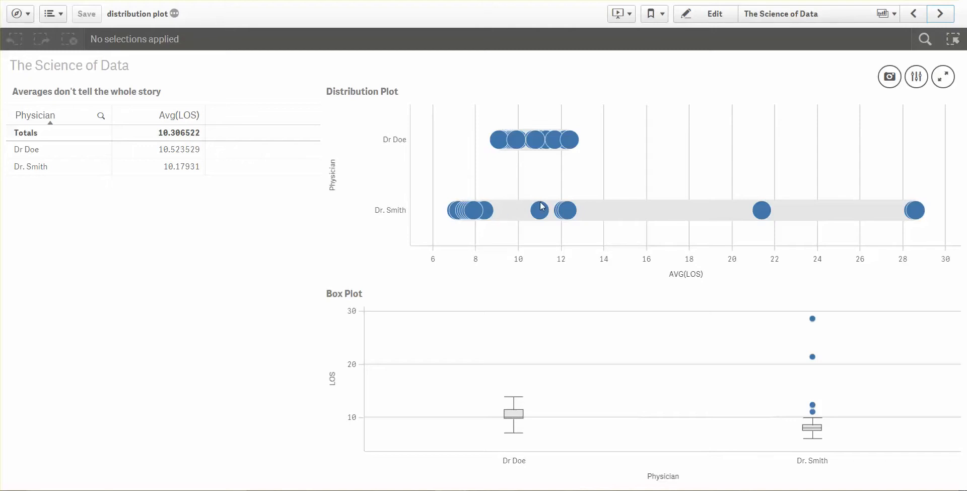
mouse_move(577, 207)
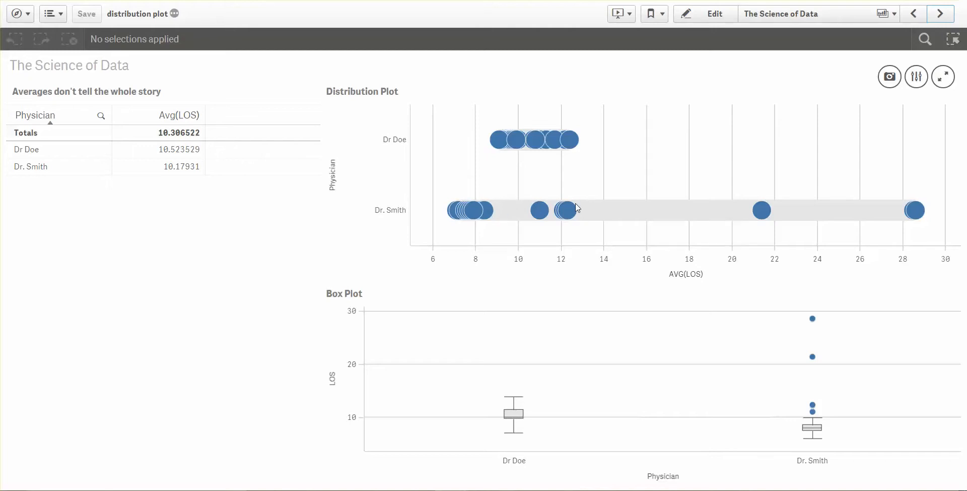
mouse_move(580, 220)
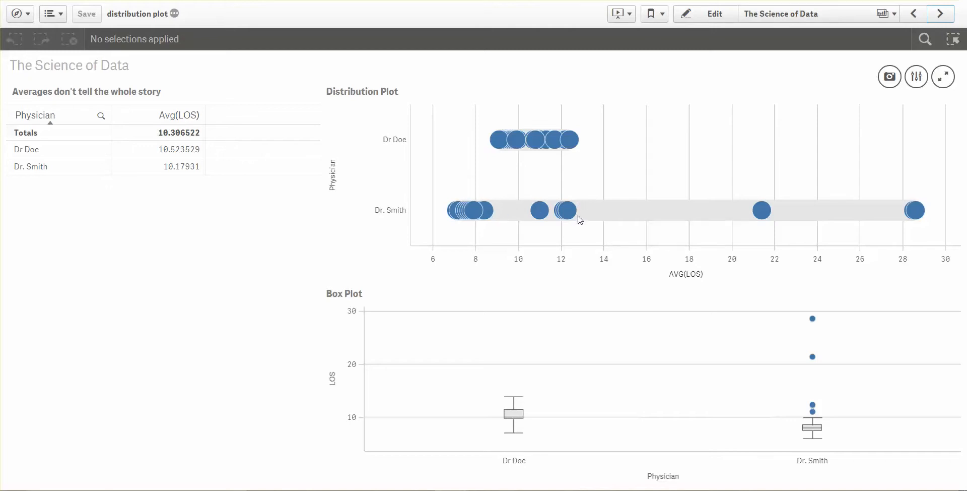
mouse_move(765, 216)
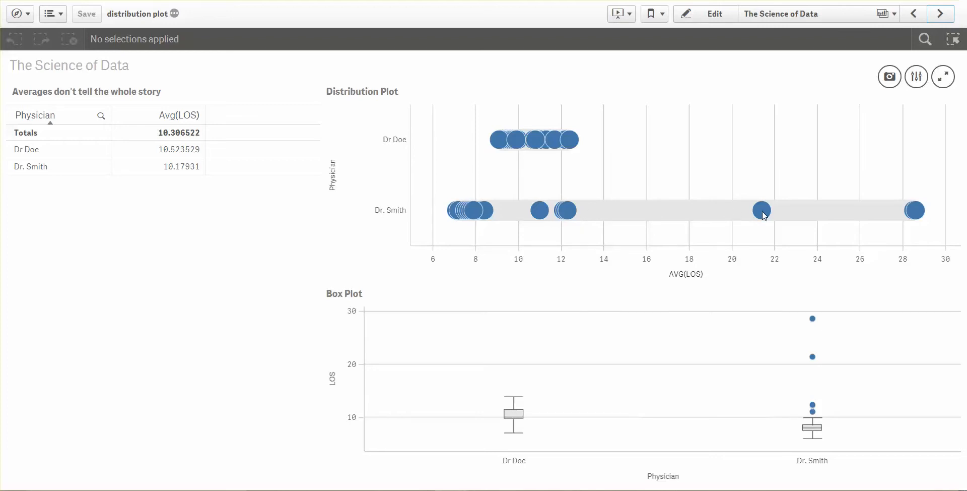
mouse_move(648, 211)
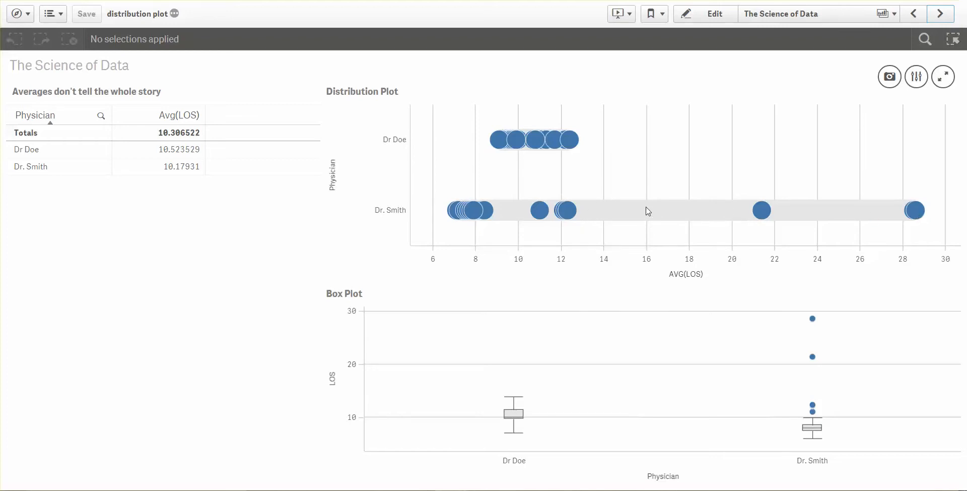
mouse_move(911, 218)
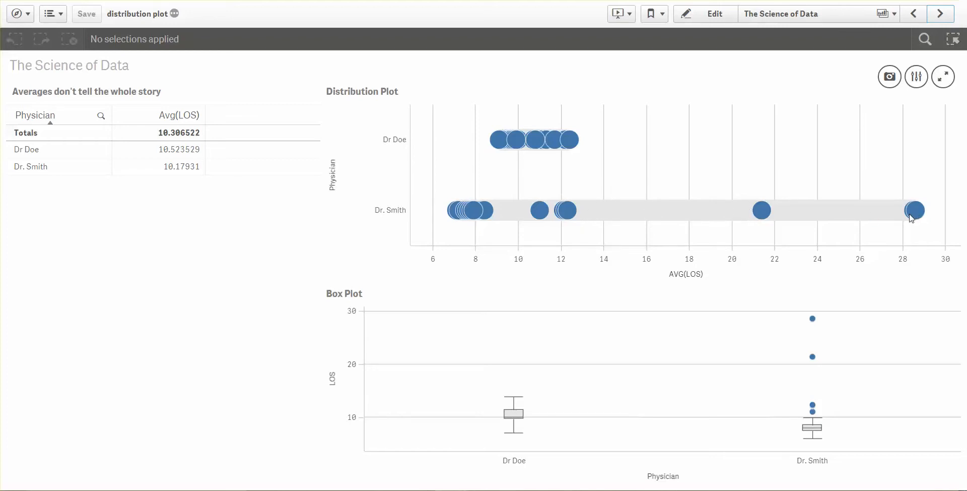
mouse_move(877, 192)
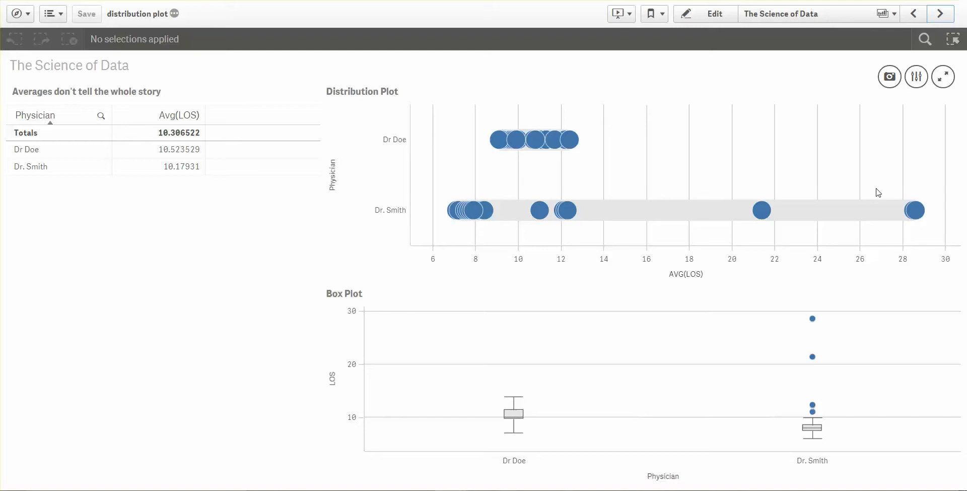
mouse_move(711, 177)
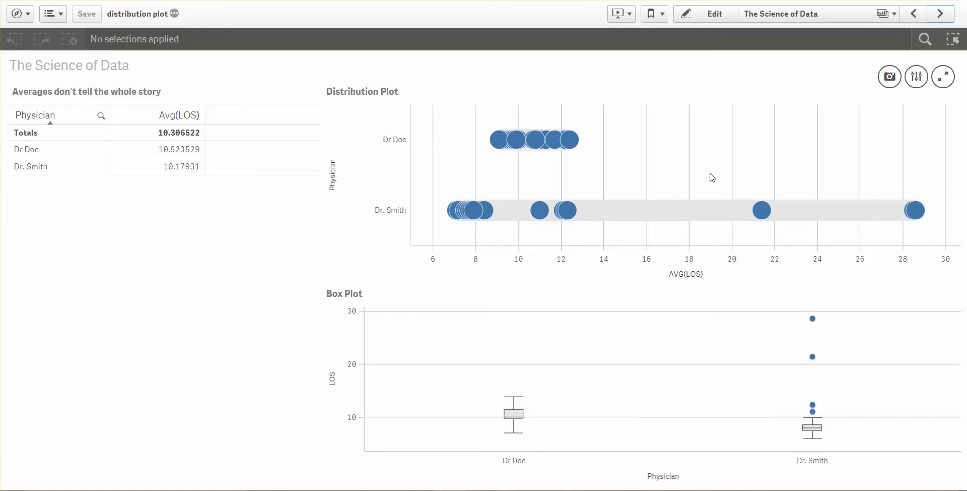
mouse_move(574, 210)
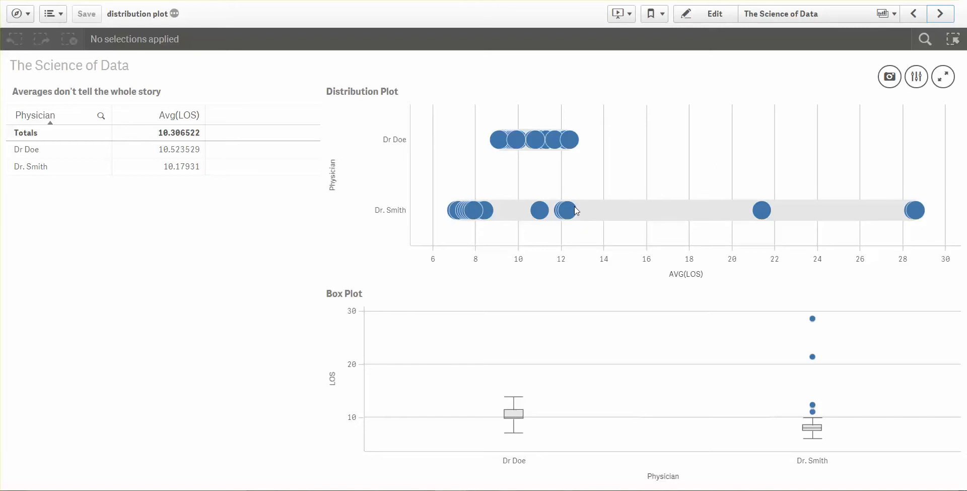
mouse_move(469, 210)
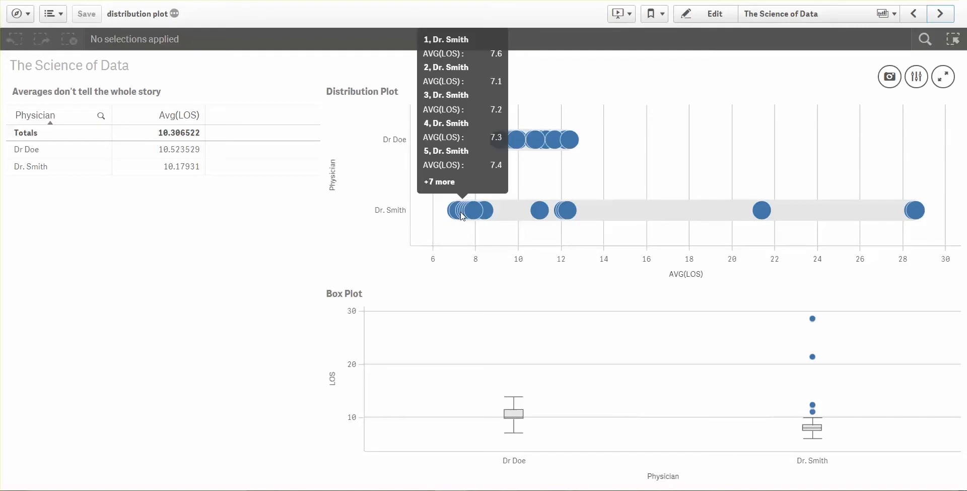
mouse_move(232, 175)
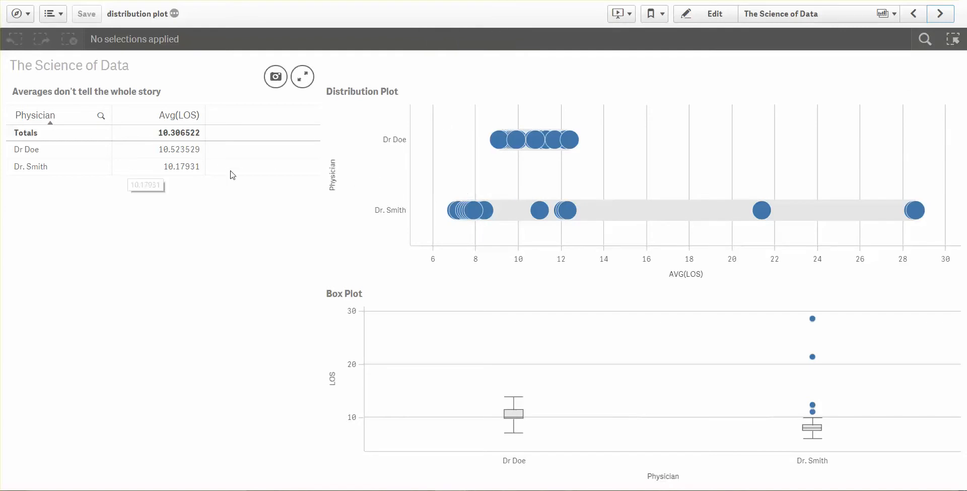
mouse_move(520, 217)
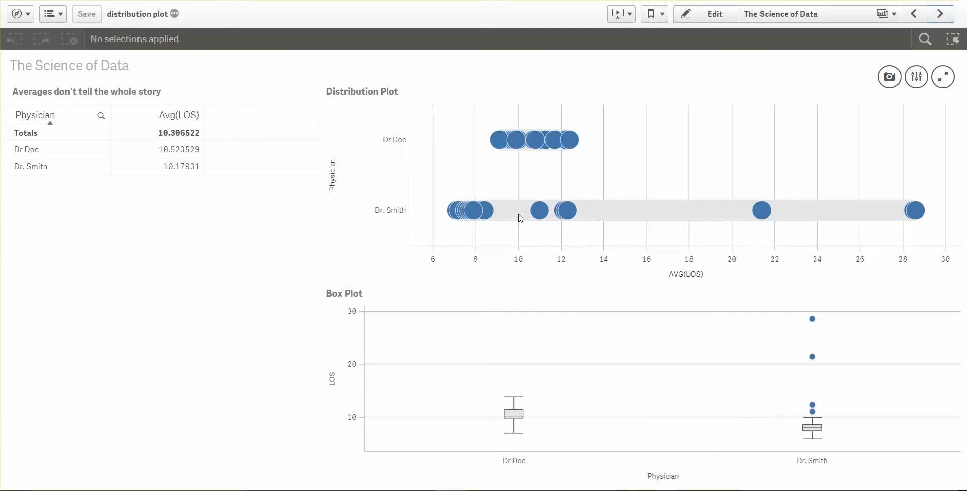
mouse_move(484, 211)
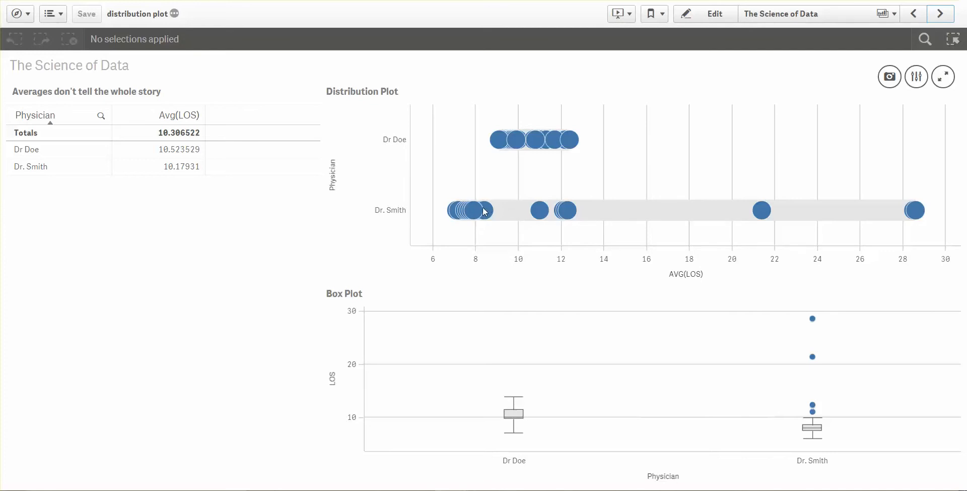
mouse_move(577, 210)
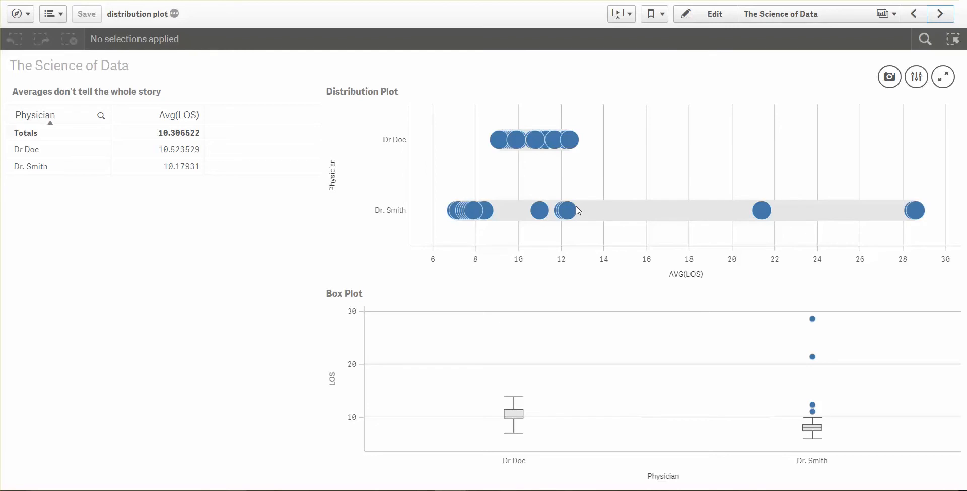
mouse_move(584, 251)
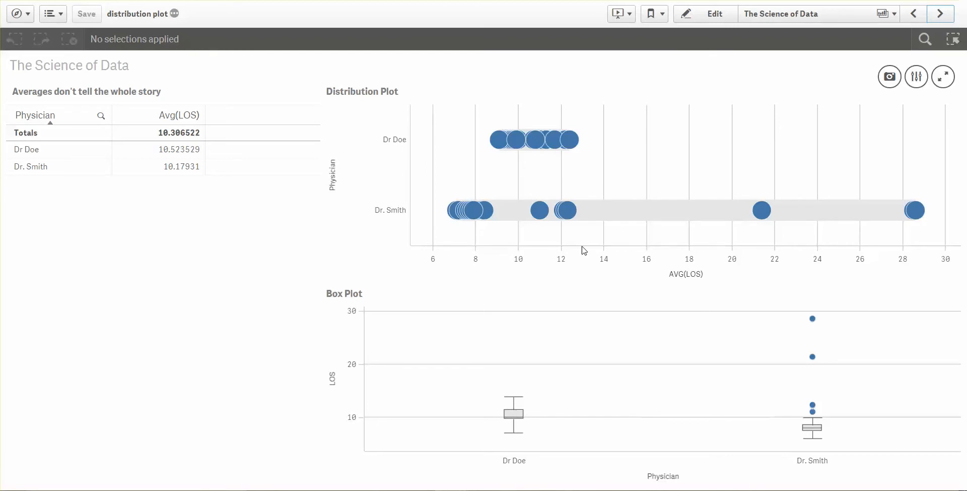
mouse_move(602, 281)
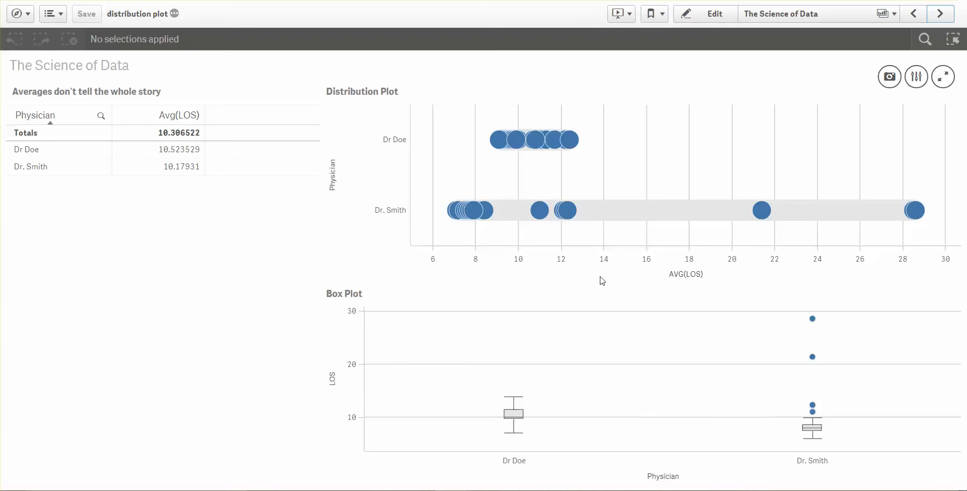
mouse_move(762, 210)
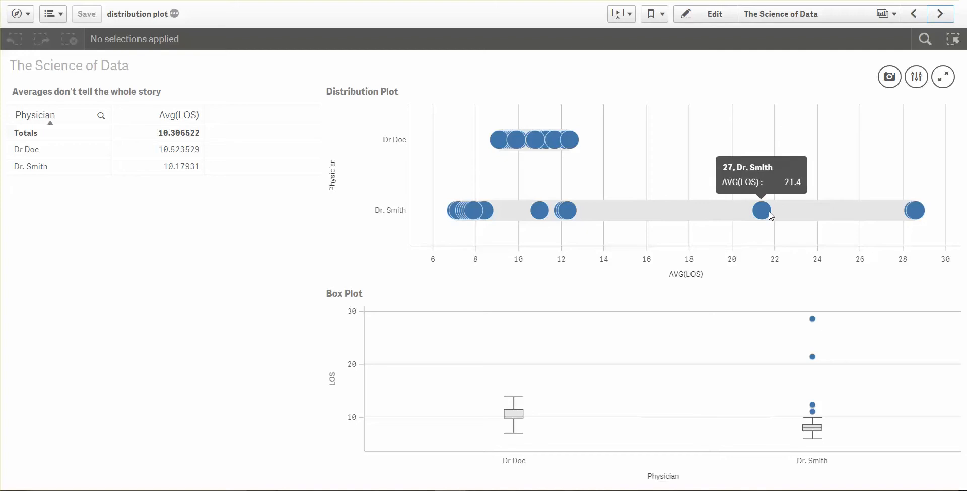
mouse_move(915, 210)
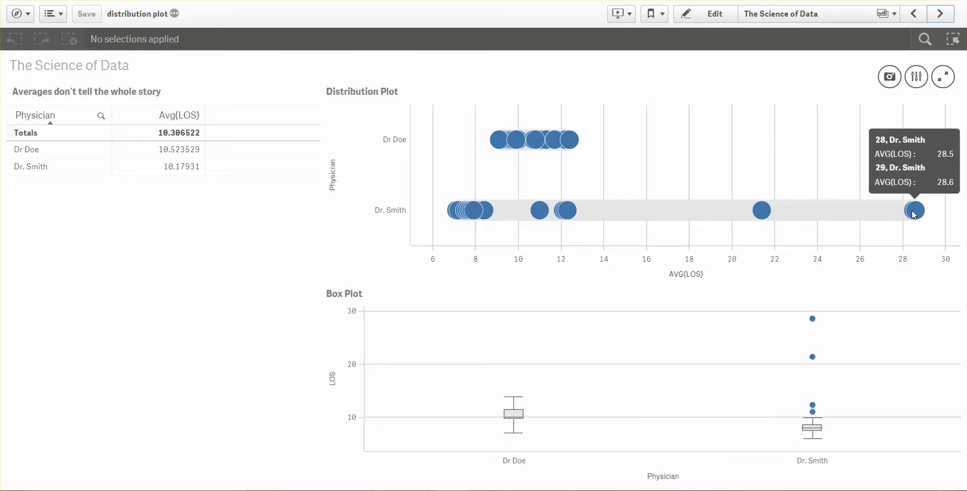
mouse_move(868, 235)
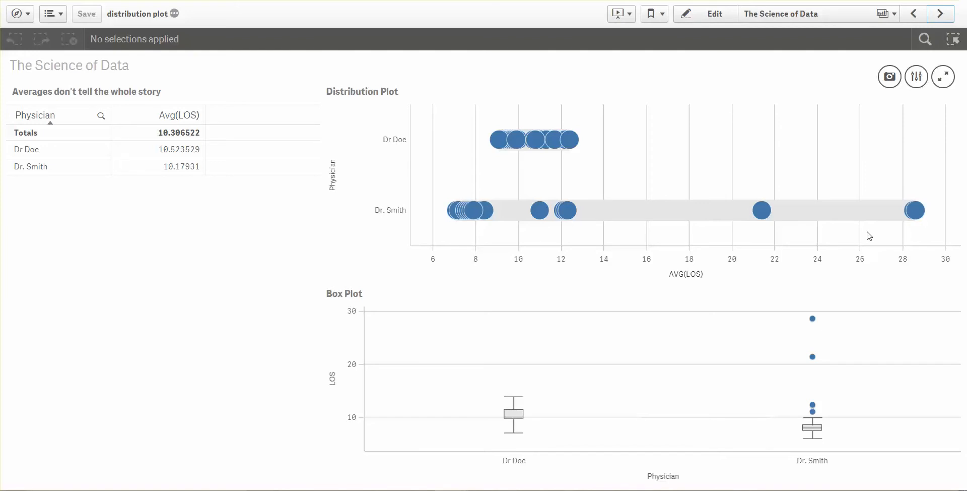
mouse_move(667, 309)
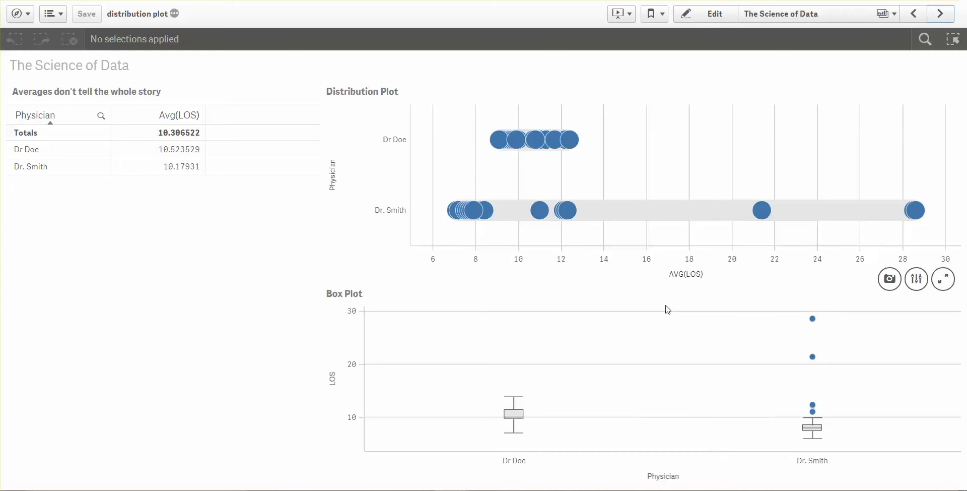
mouse_move(654, 343)
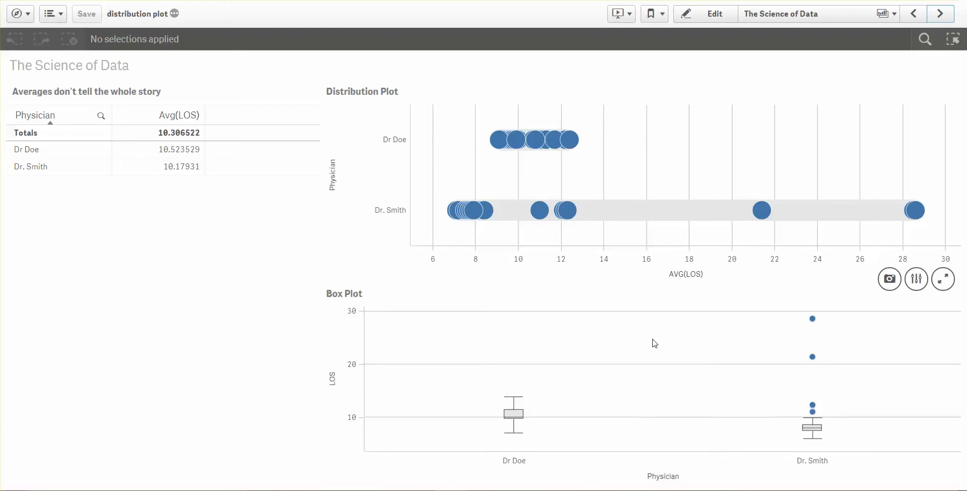
mouse_move(526, 140)
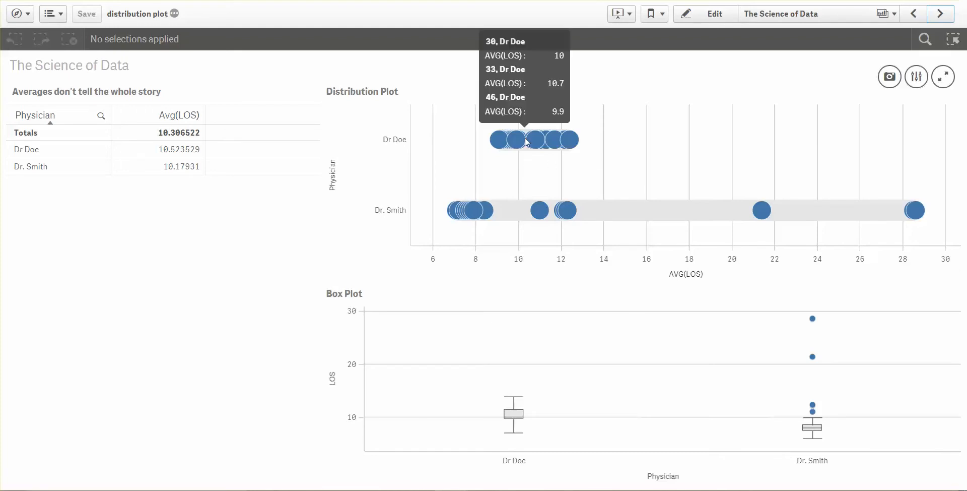
mouse_move(532, 143)
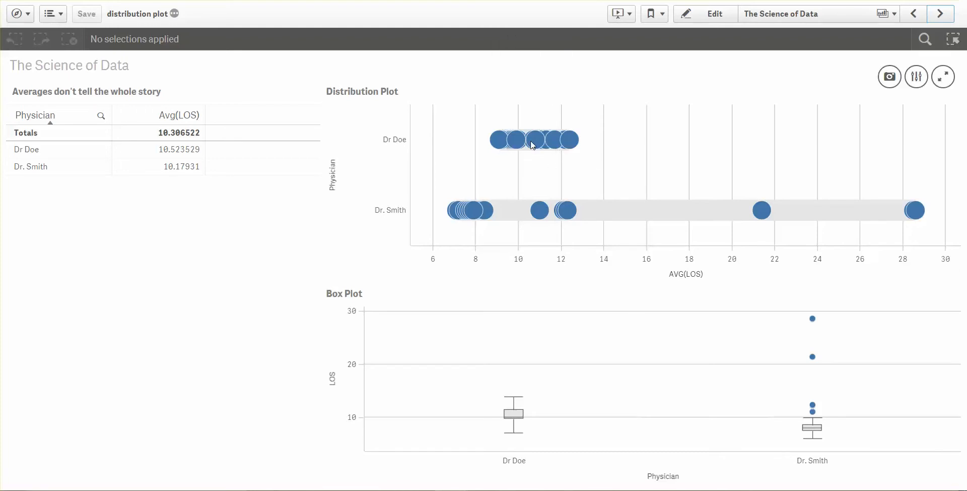
mouse_move(501, 144)
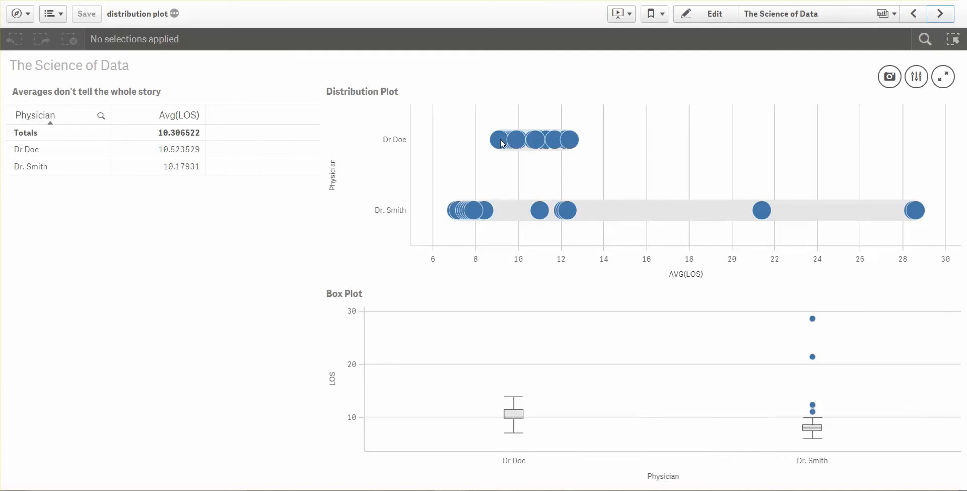
mouse_move(572, 154)
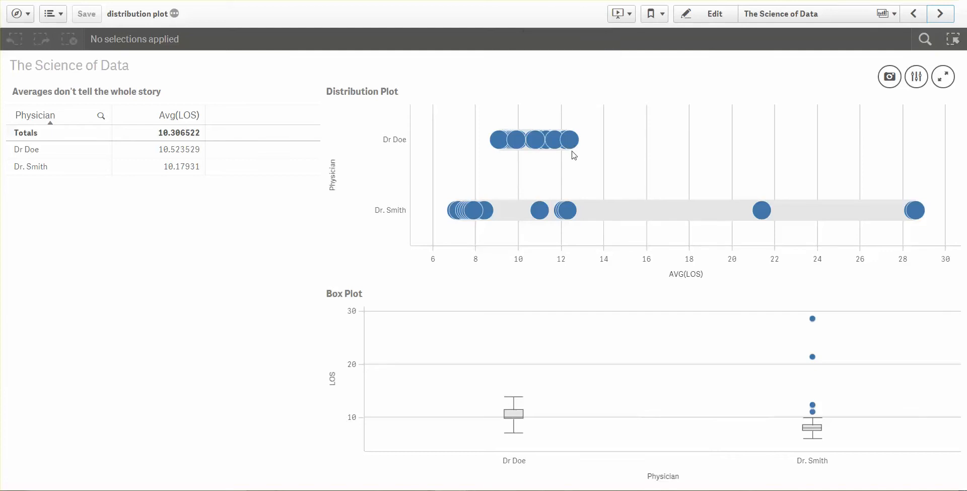
mouse_move(564, 396)
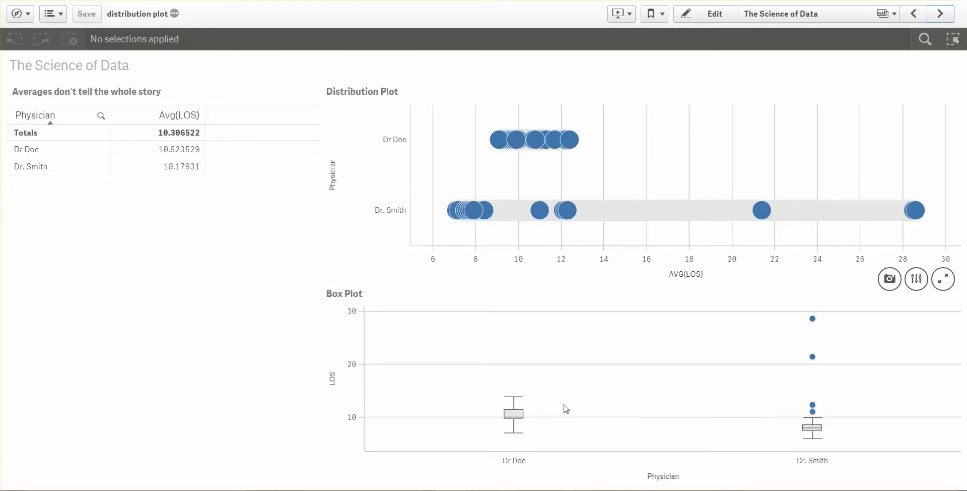
mouse_move(578, 413)
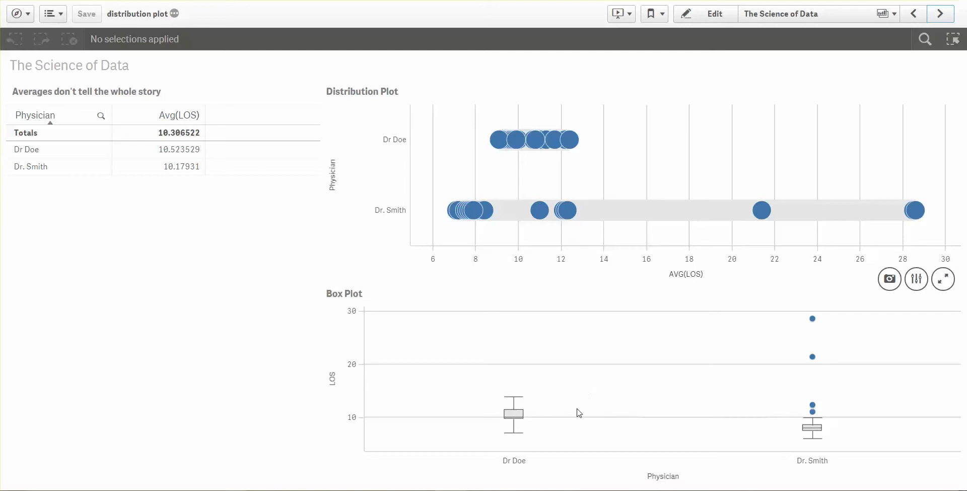
mouse_move(569, 244)
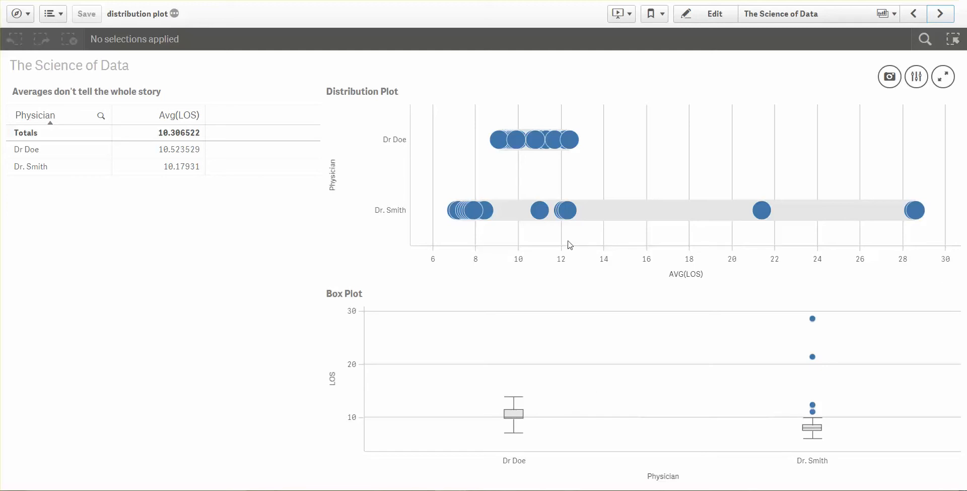
mouse_move(830, 446)
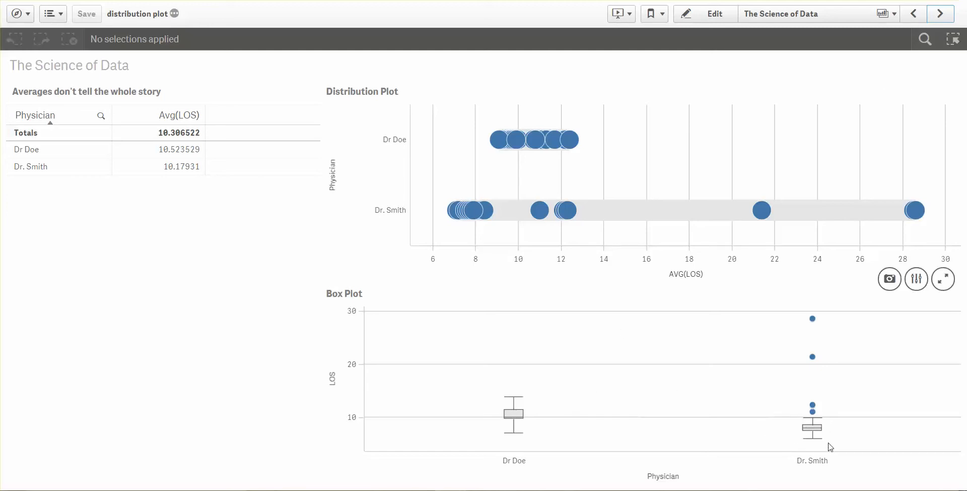
mouse_move(812, 427)
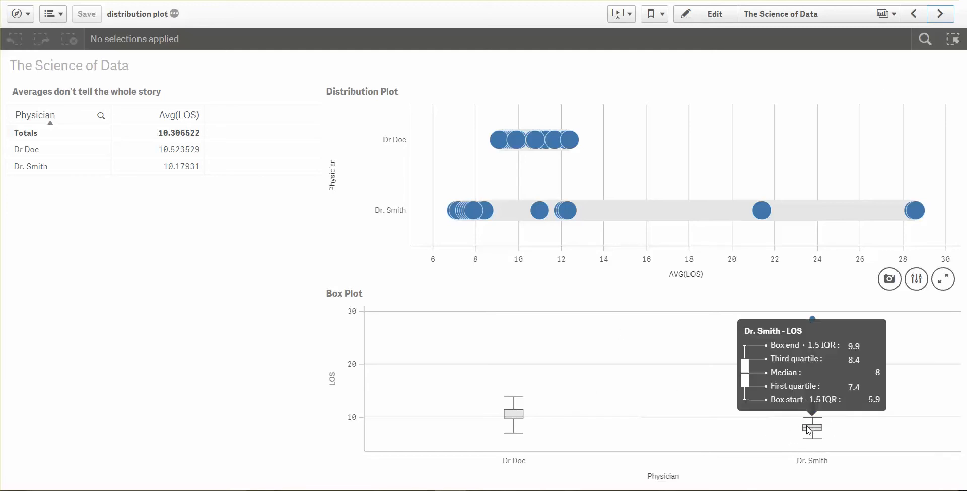
mouse_move(584, 439)
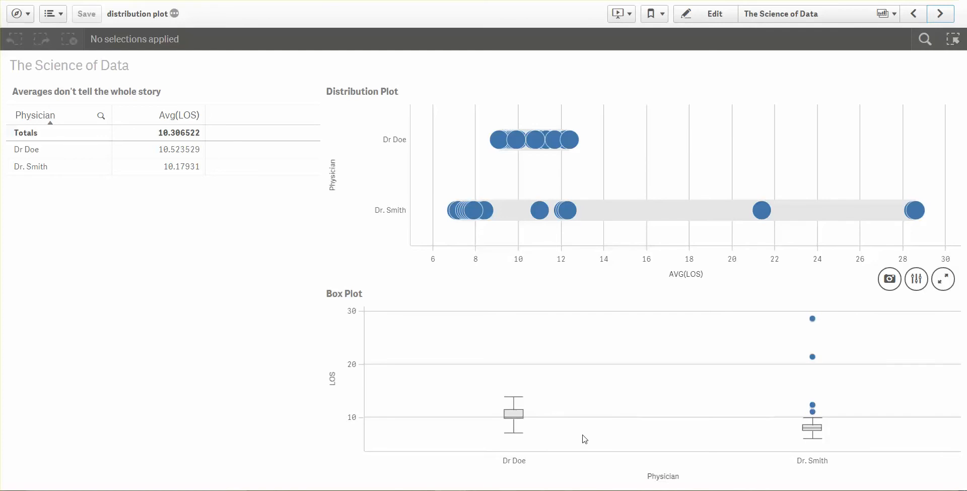
mouse_move(818, 440)
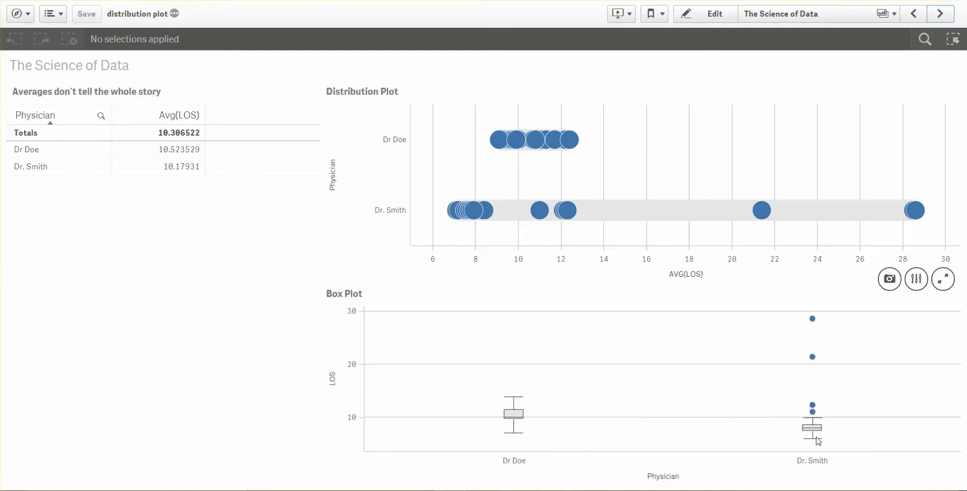
mouse_move(814, 364)
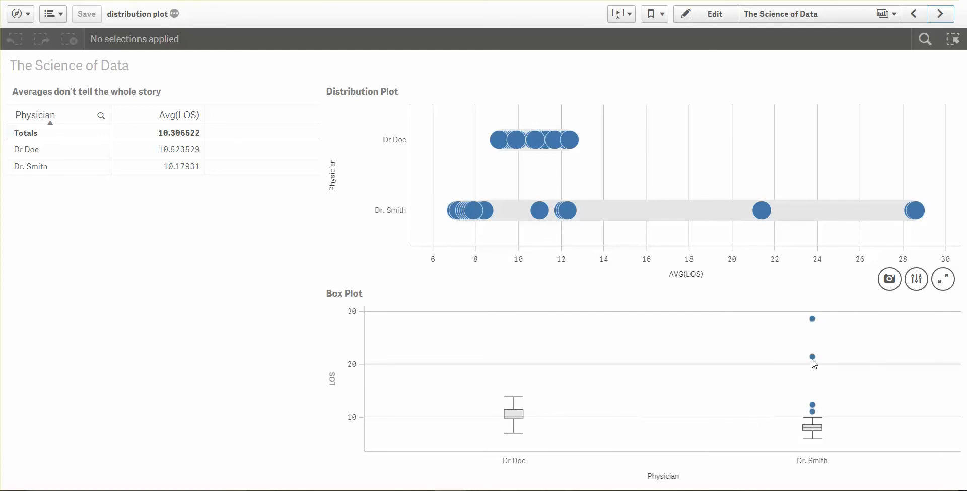
mouse_move(557, 419)
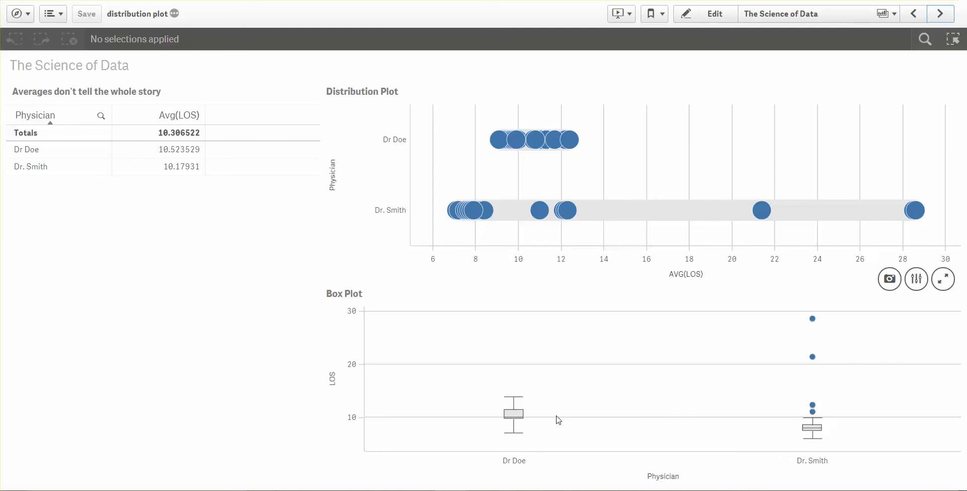
mouse_move(615, 402)
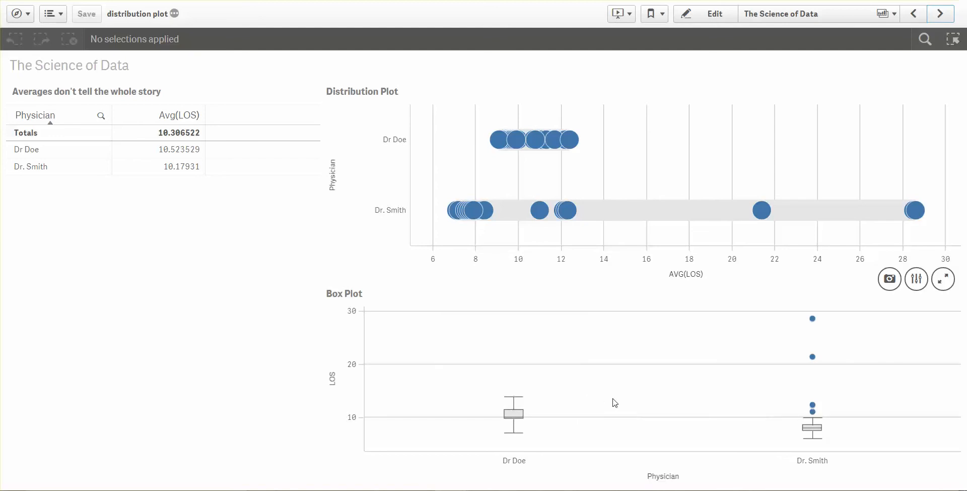
mouse_move(813, 427)
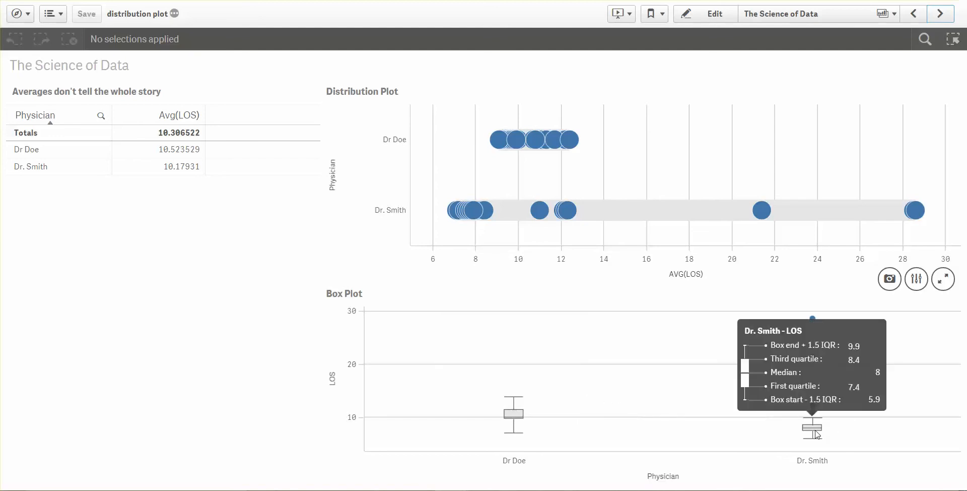
mouse_move(817, 428)
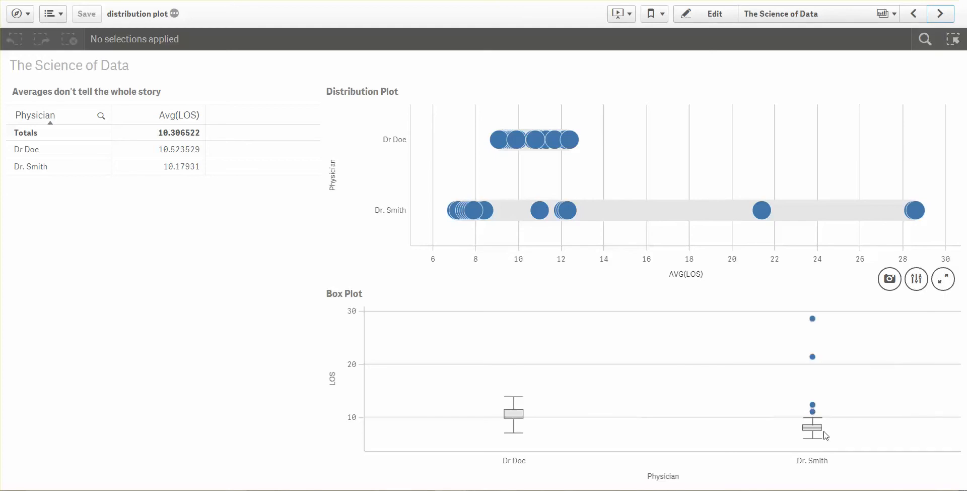
mouse_move(522, 441)
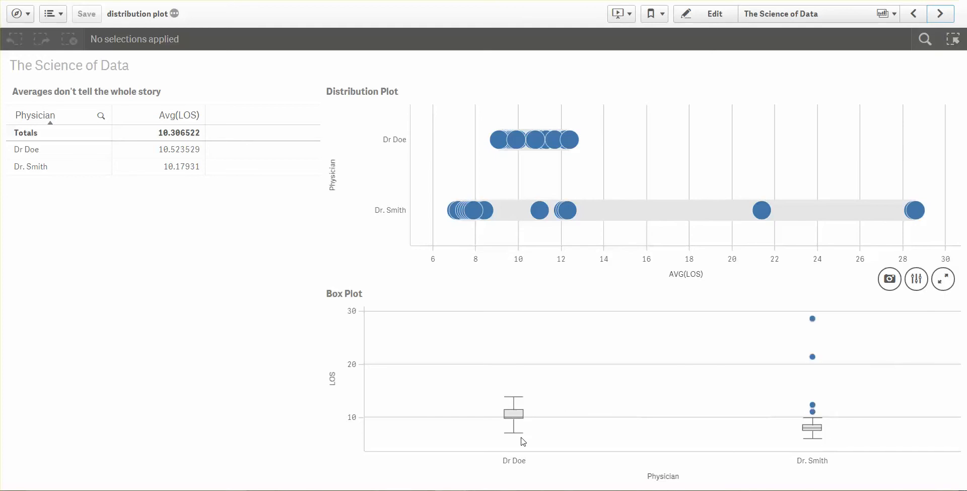
mouse_move(522, 422)
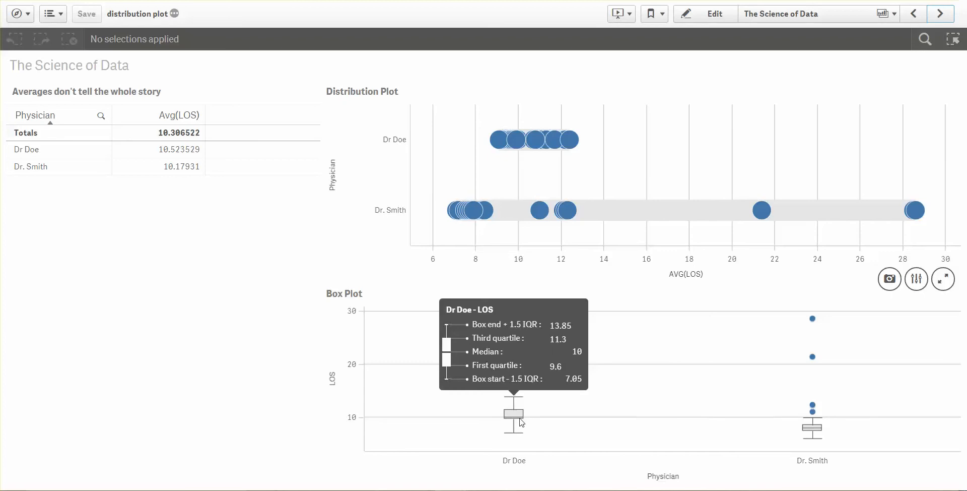
mouse_move(523, 417)
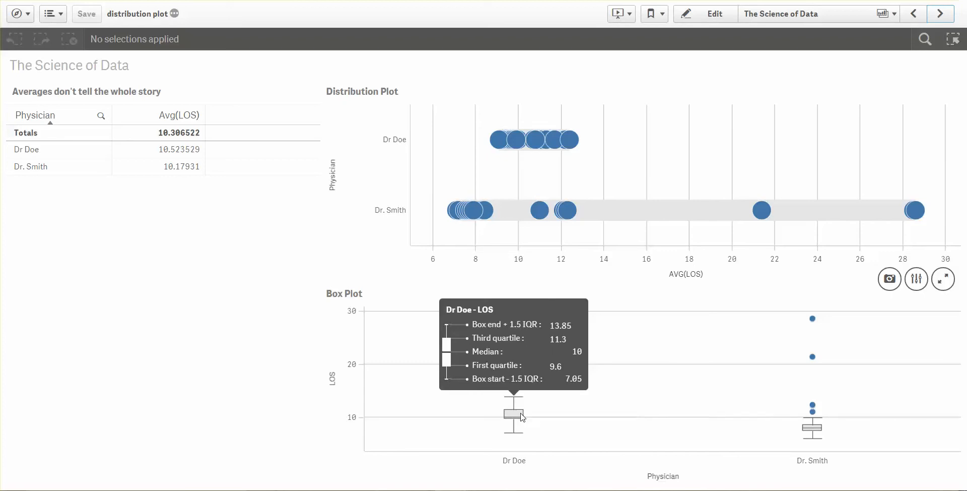
mouse_move(524, 416)
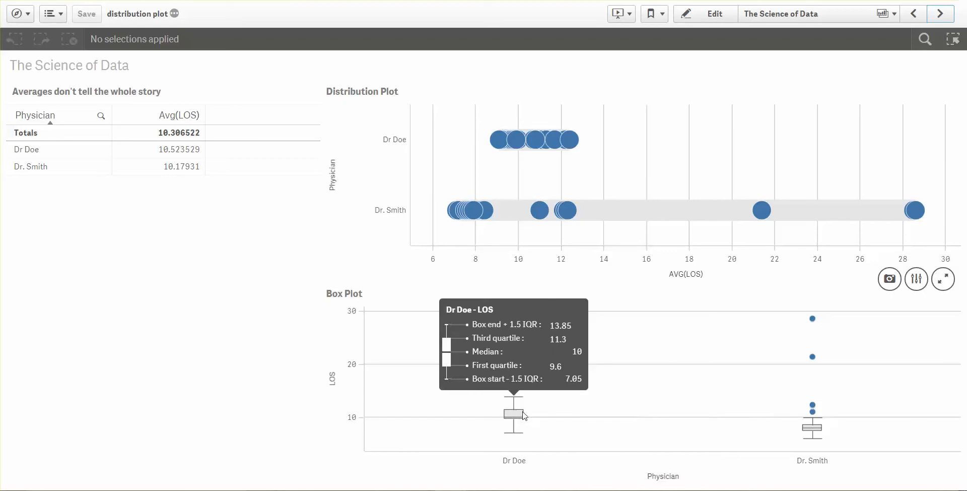
mouse_move(813, 425)
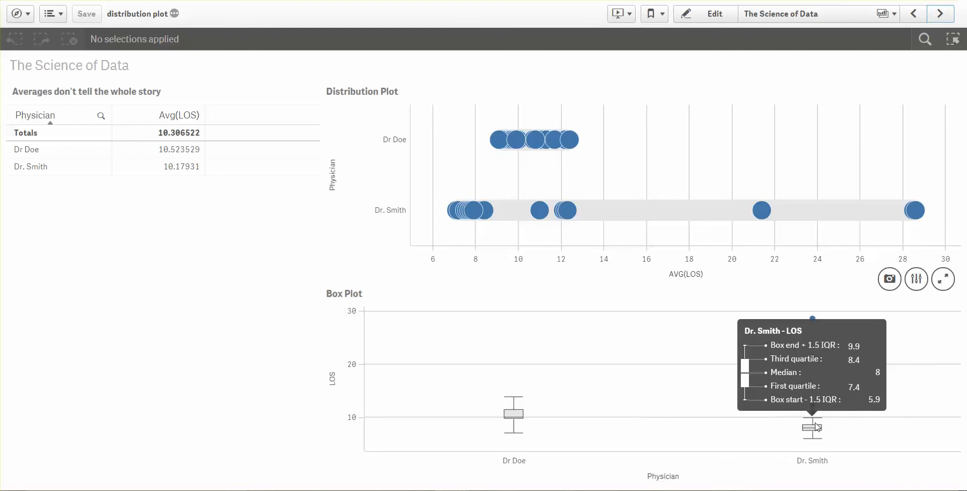
mouse_move(773, 422)
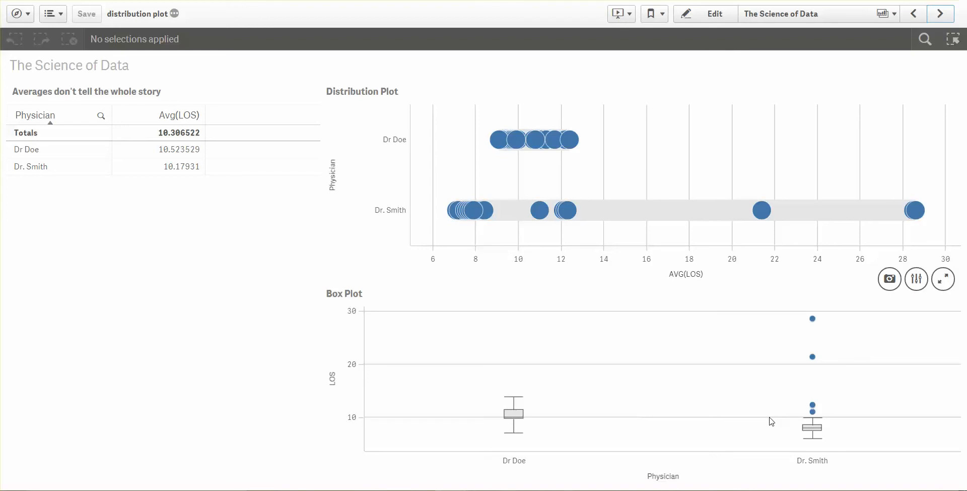
mouse_move(814, 319)
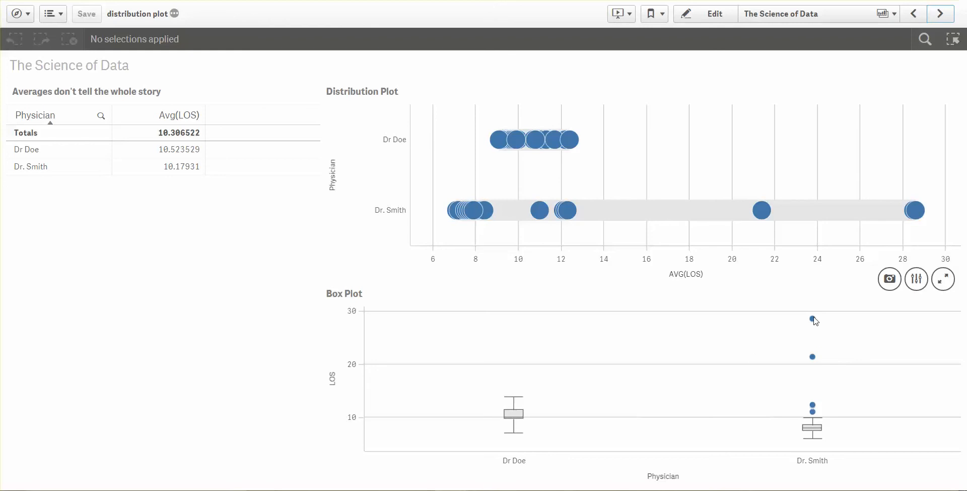
mouse_move(822, 417)
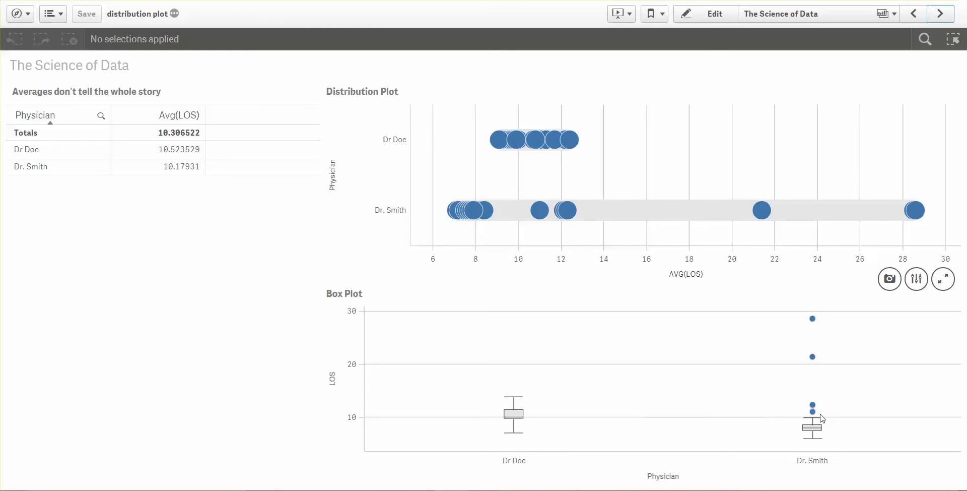
mouse_move(905, 216)
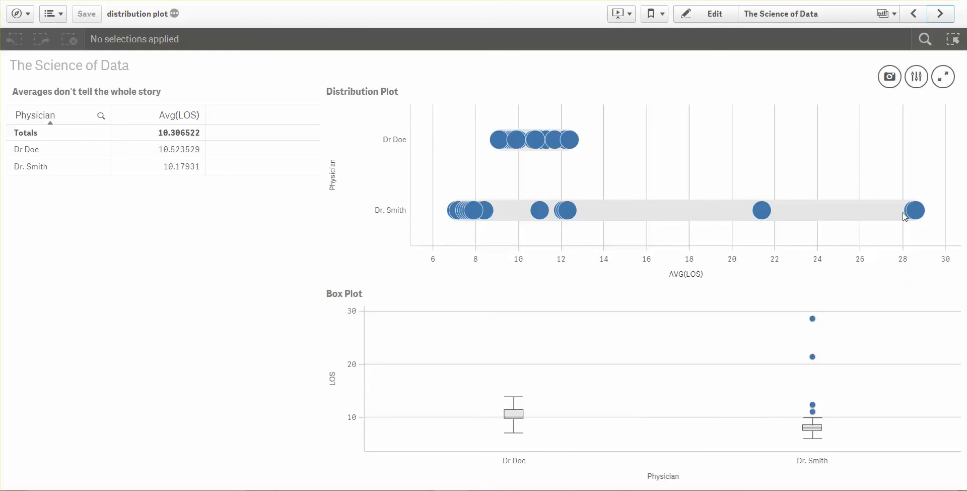
mouse_move(708, 223)
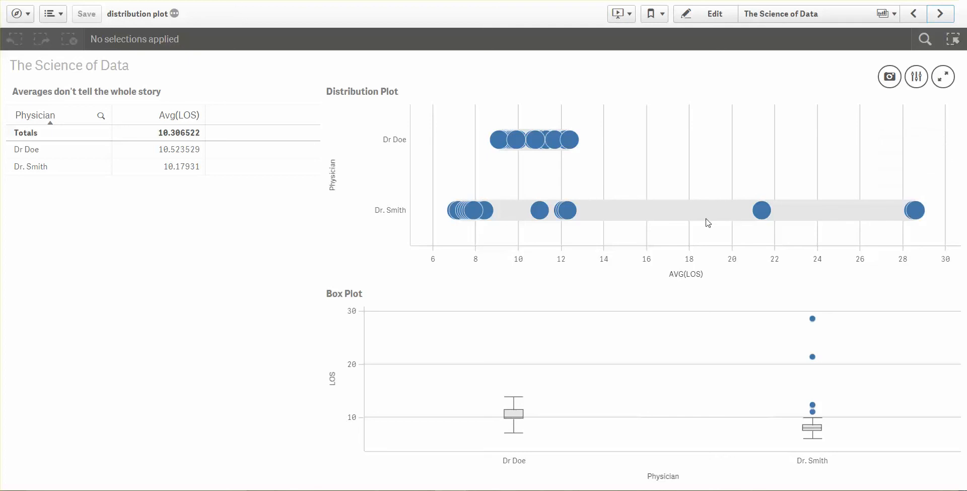
mouse_move(644, 213)
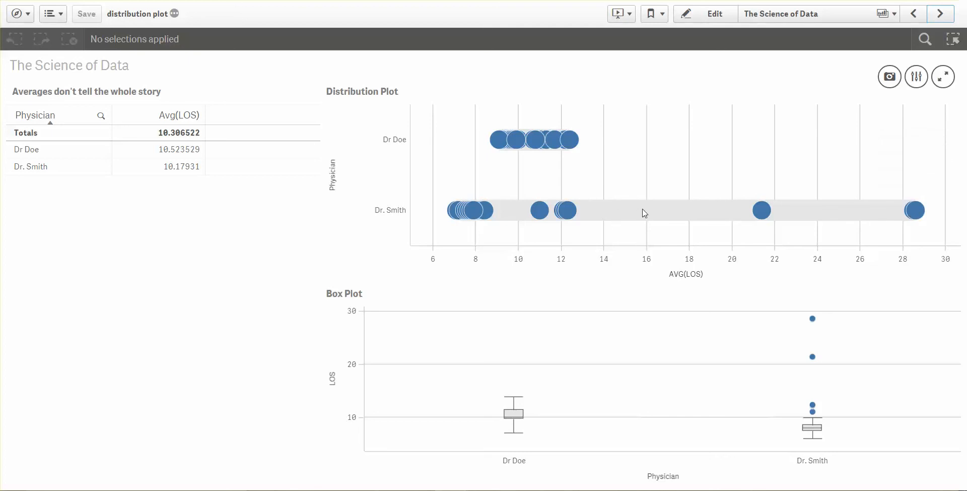
mouse_move(813, 337)
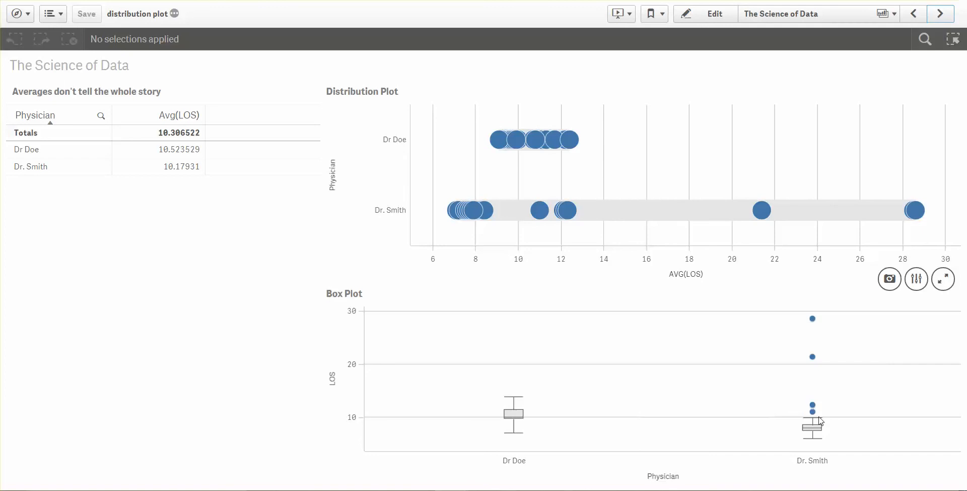
mouse_move(825, 412)
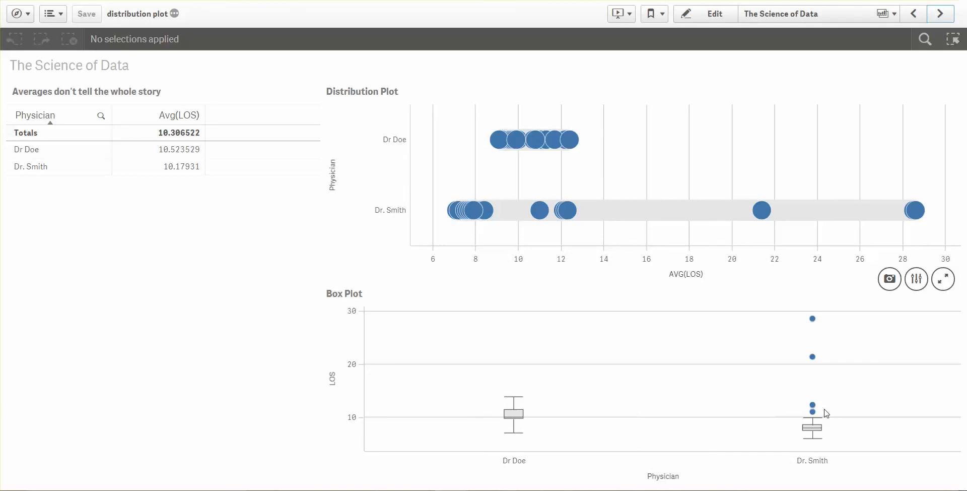